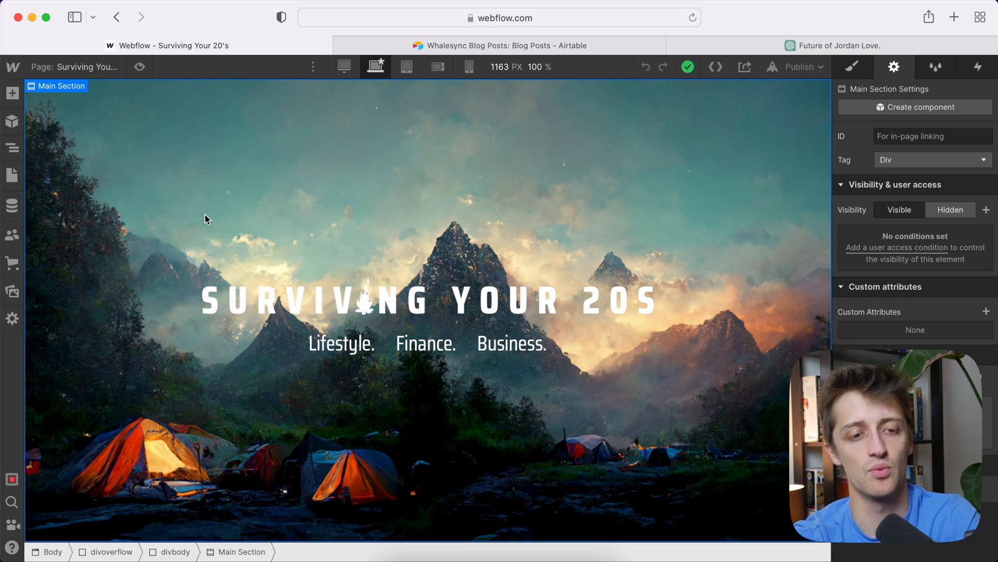
Start a new CMS collection named 'Programmatic SEO Webflow' and reach its Collection fields.
click(11, 205)
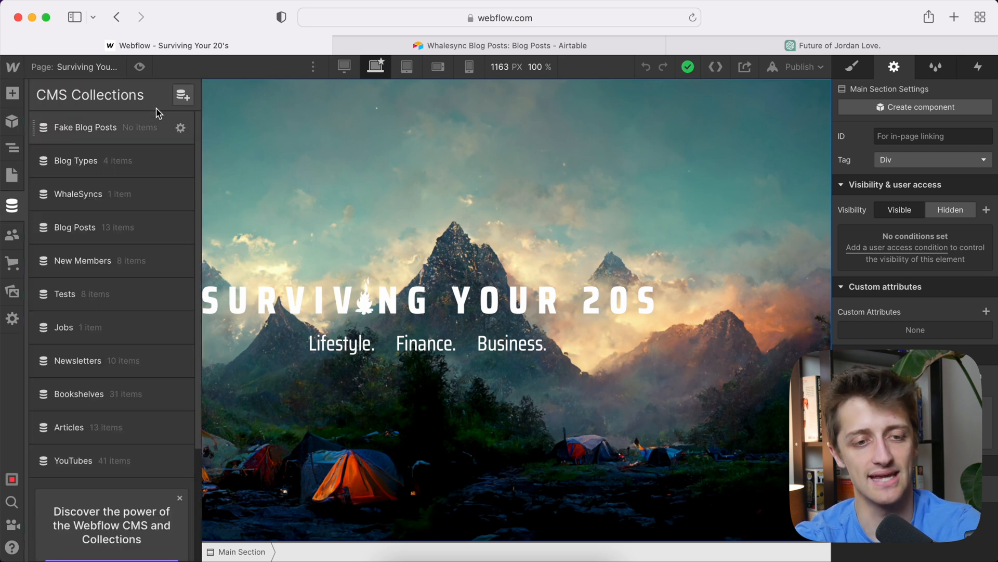
click(182, 94)
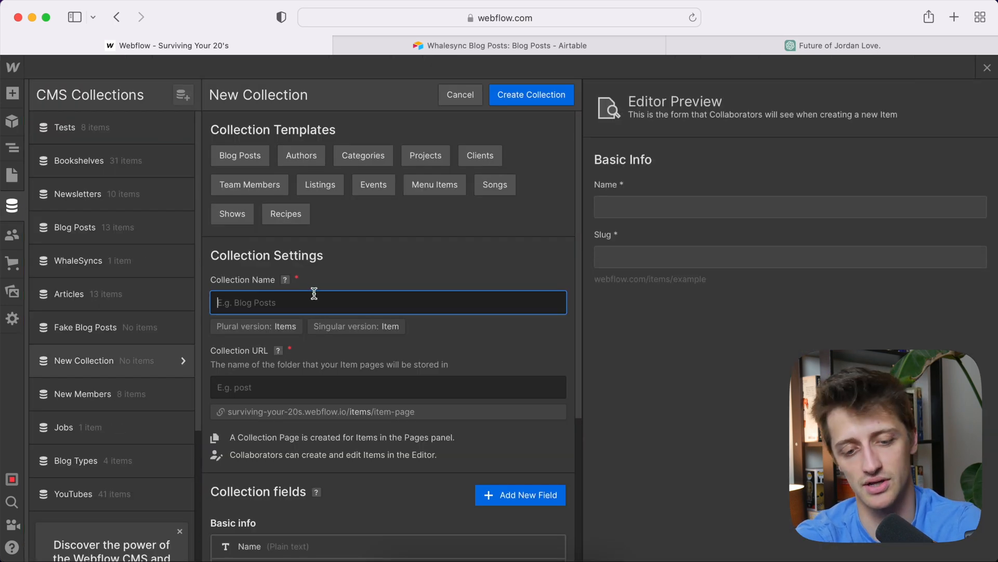
text(Programmatic SEO)
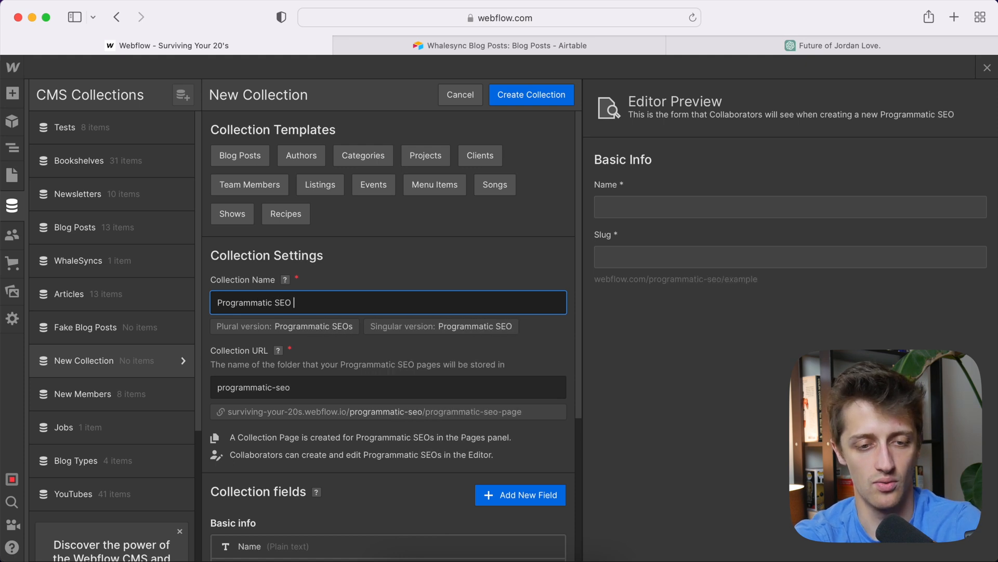
text(Webflow)
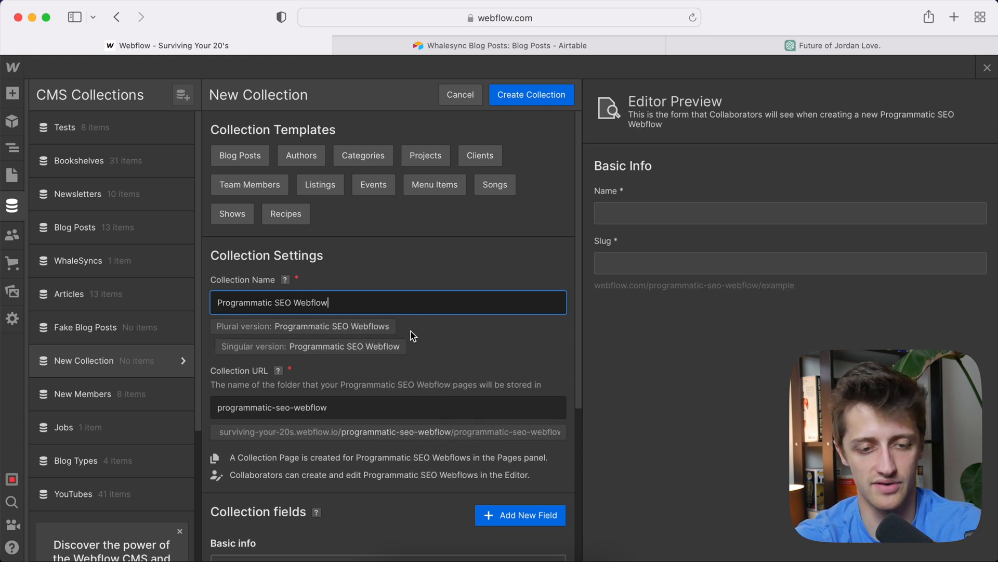
scroll(down, 3)
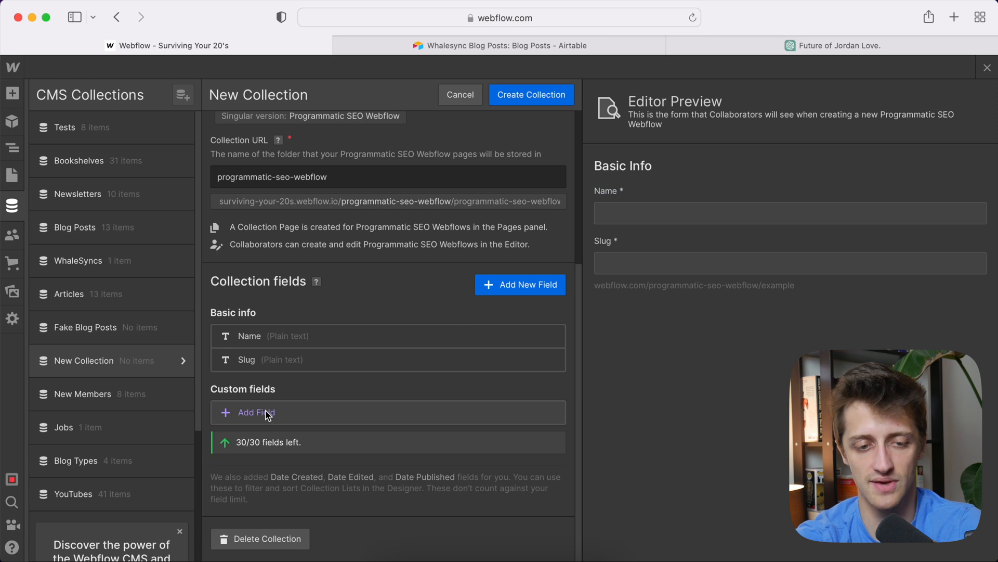
Add a multi-line plain text field named 'Post Body'.
click(256, 412)
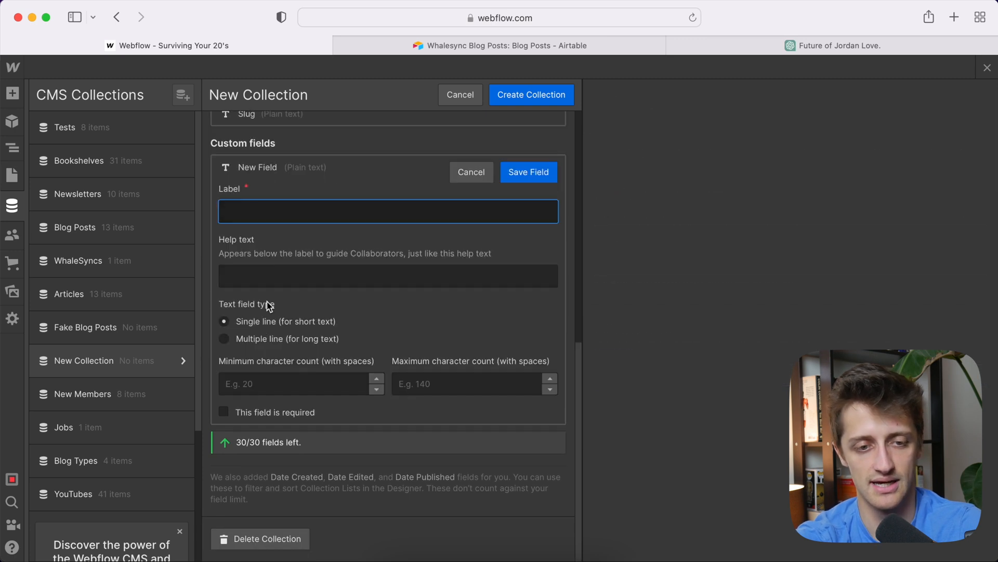
text(Post Body)
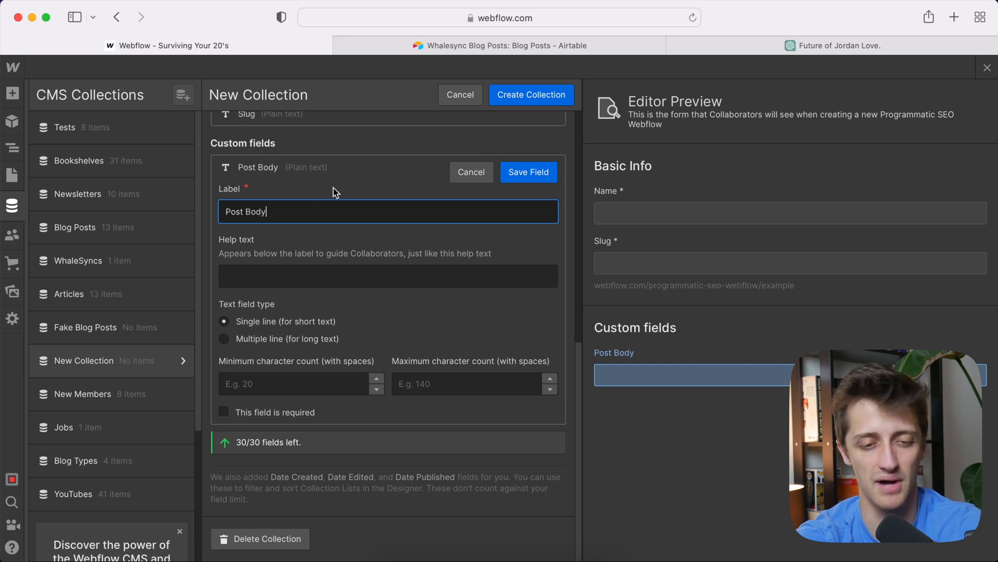
click(223, 338)
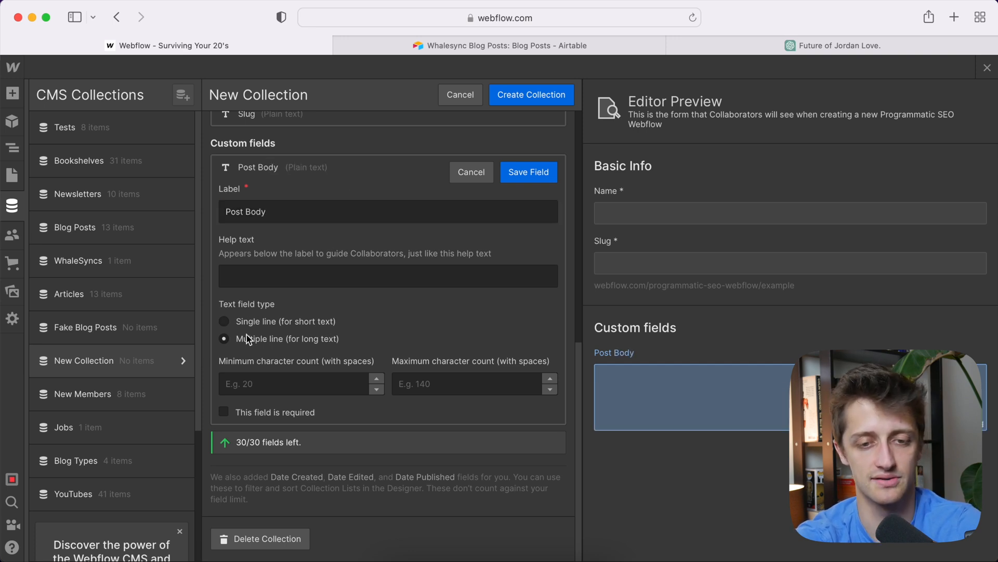
click(528, 172)
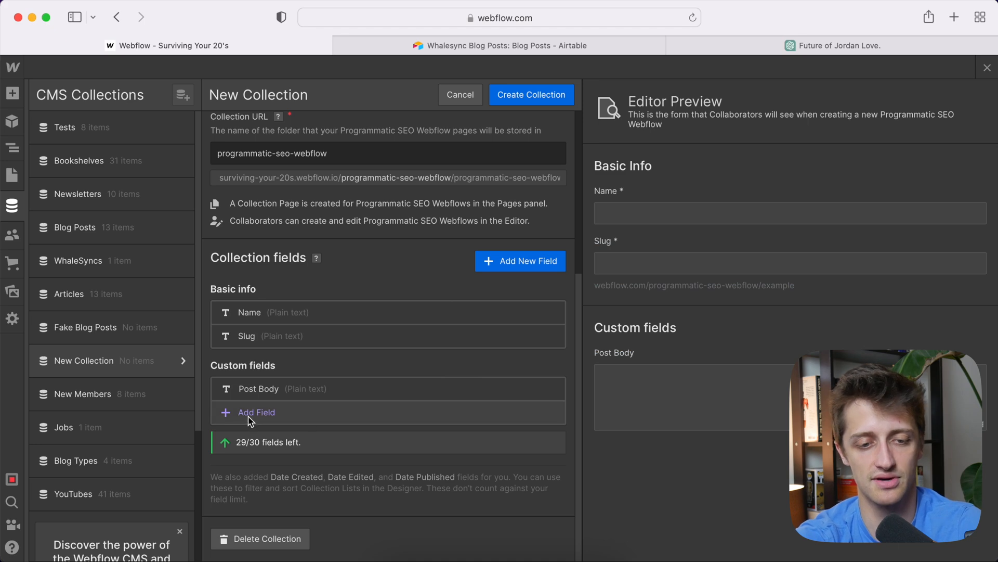
Add a 'Post Date Field' date/time field and create the collection.
click(257, 412)
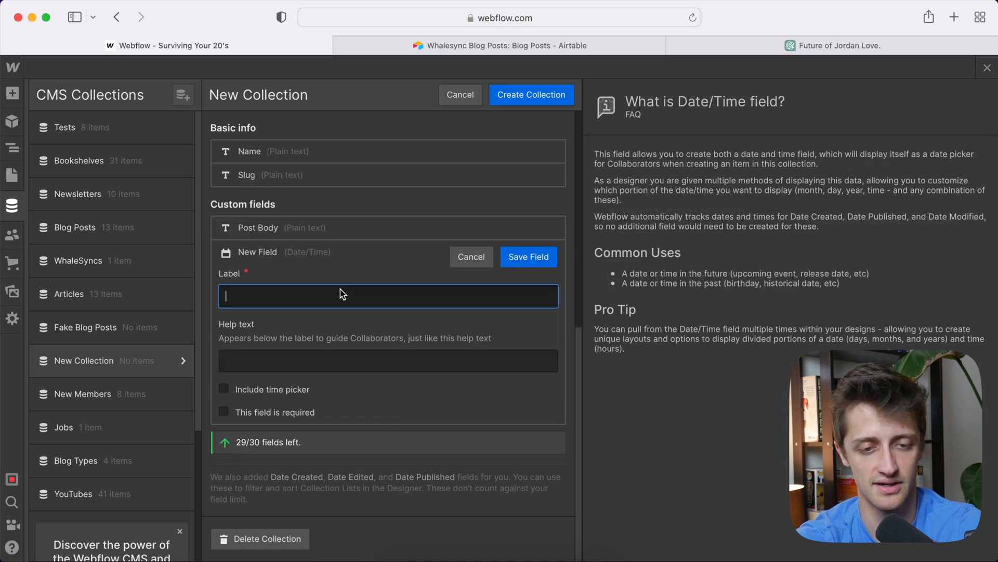
text(Post Data)
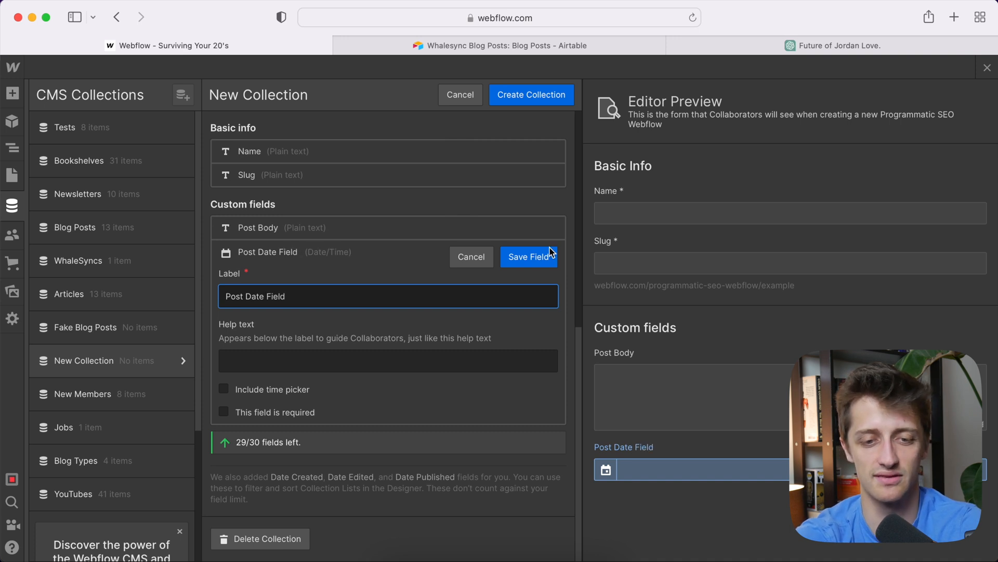
click(528, 256)
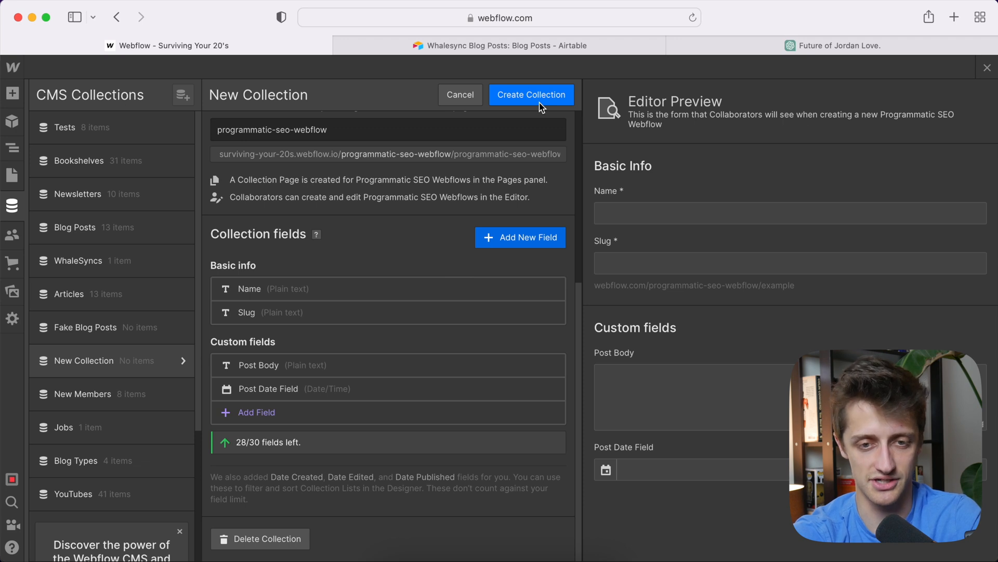
click(531, 94)
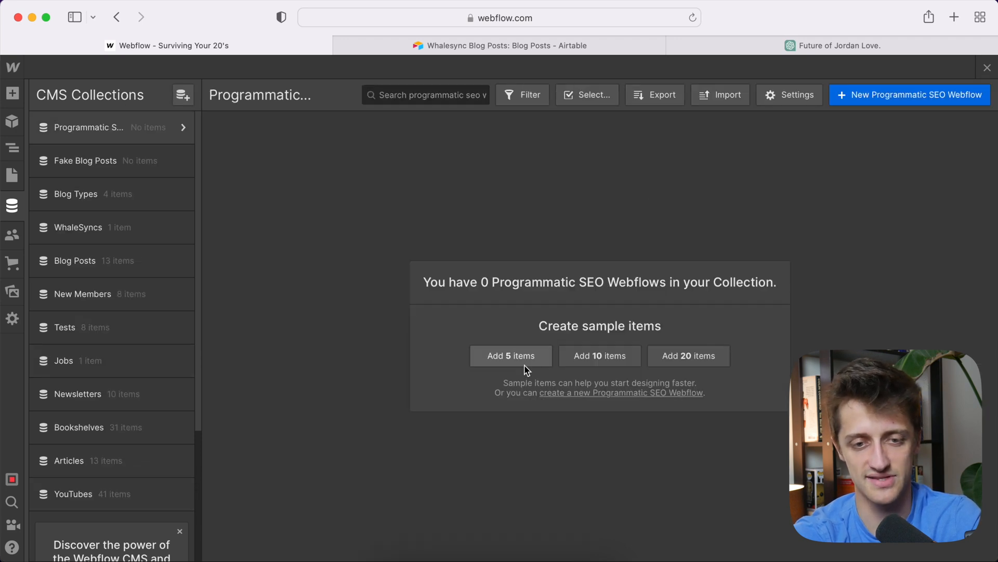
Add five sample items to the Programmatic SEO Webflow collection.
click(510, 355)
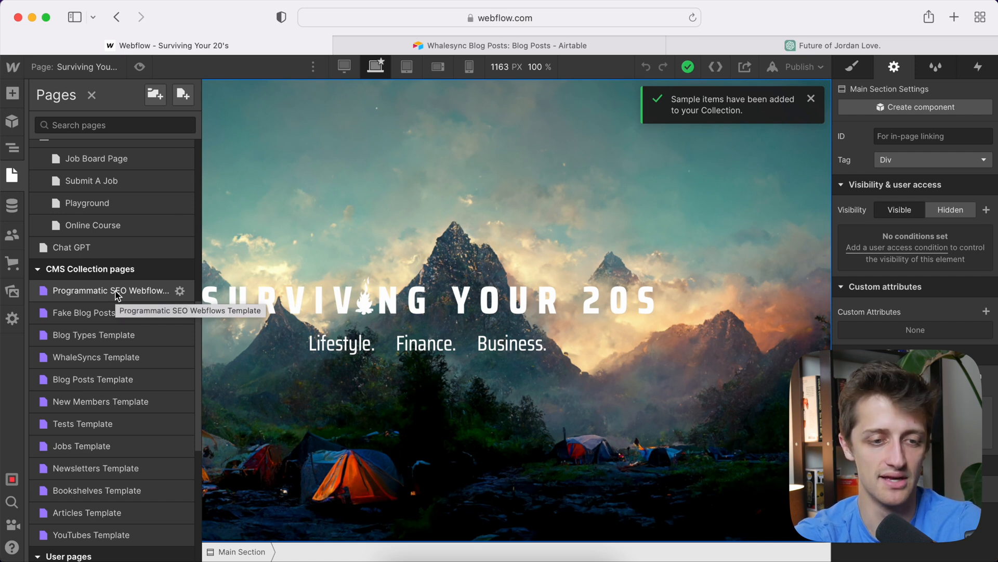
Add a heading bound to each item's Name on the collection template page.
scroll(down, 3)
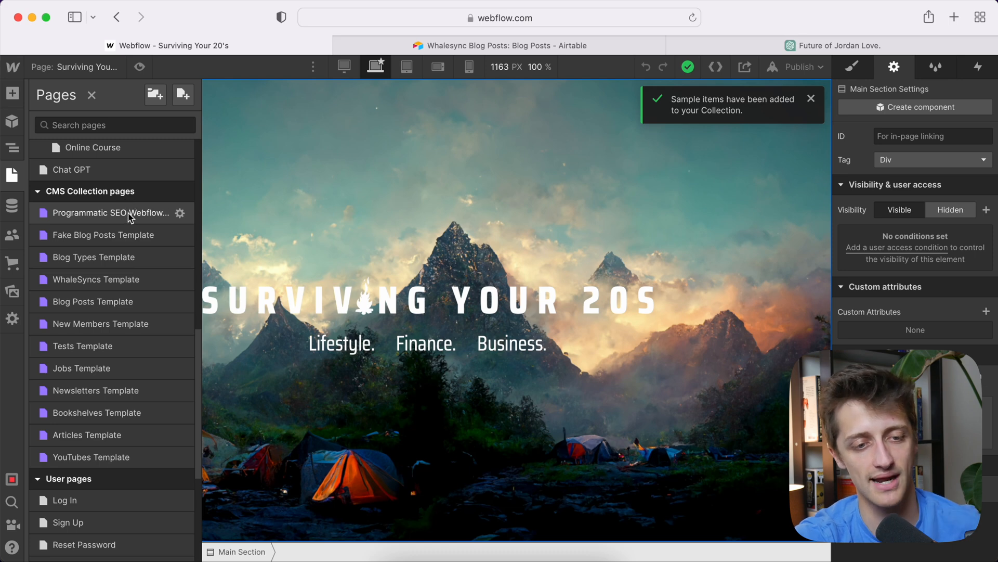
mouse_move(134, 213)
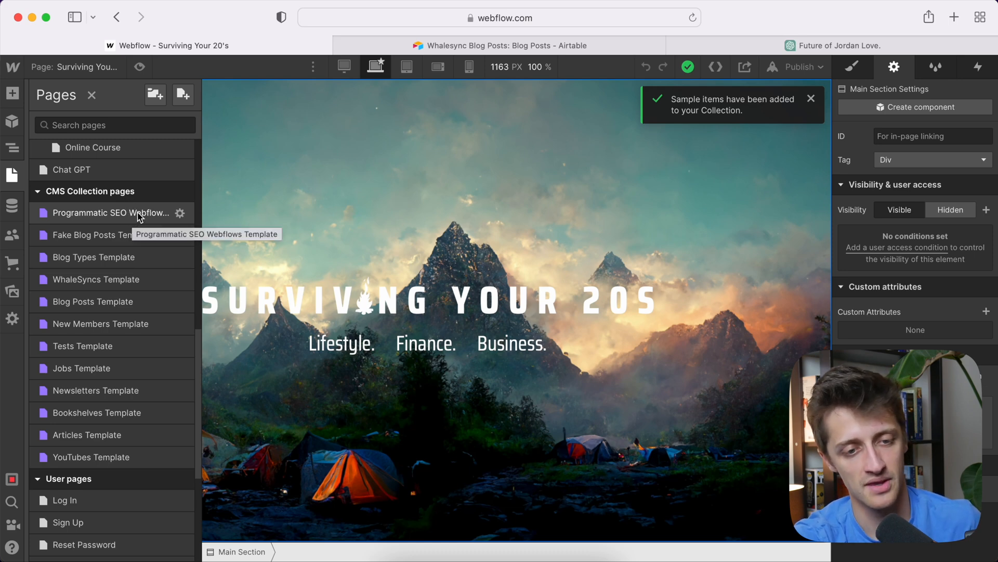
click(108, 212)
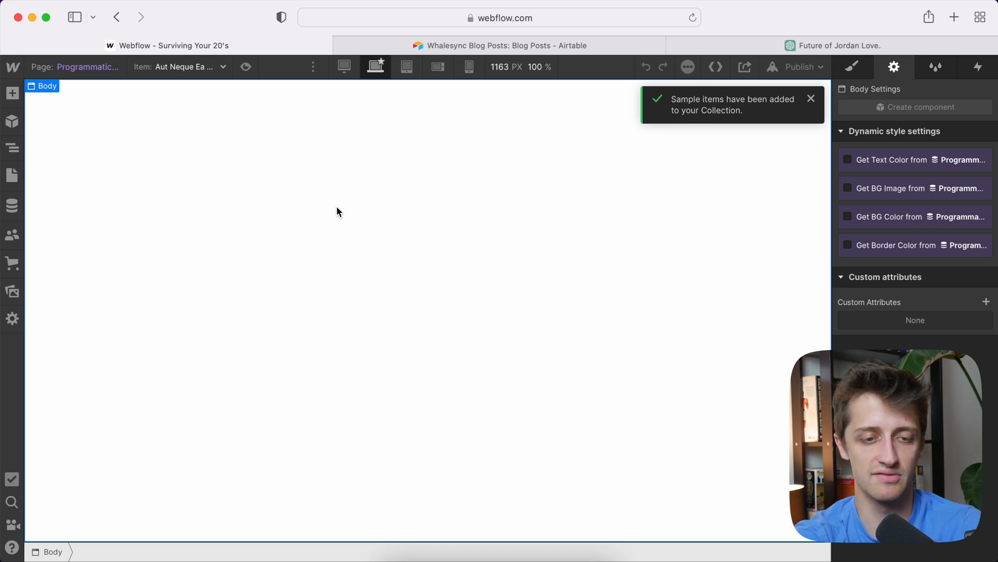
text(headi)
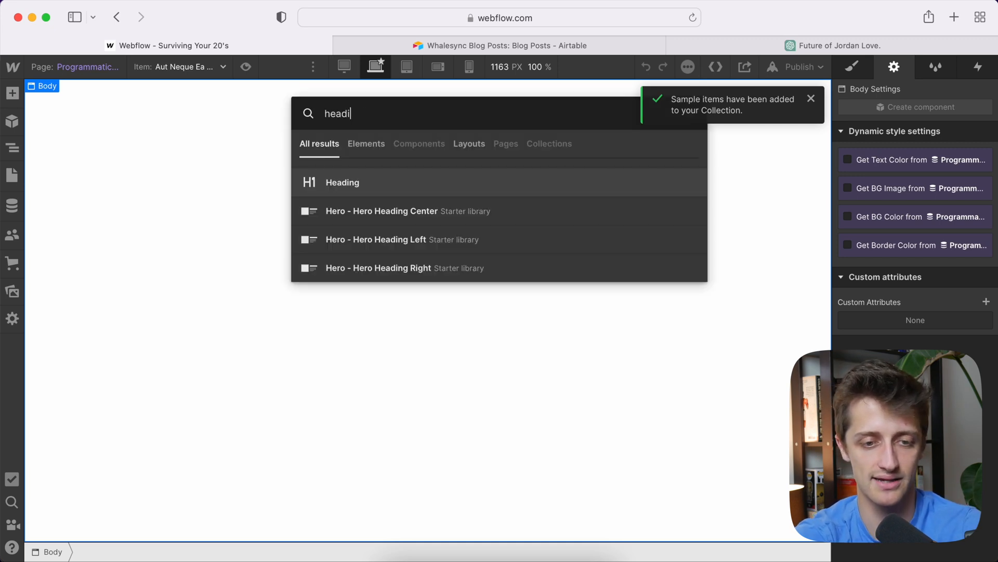
click(343, 182)
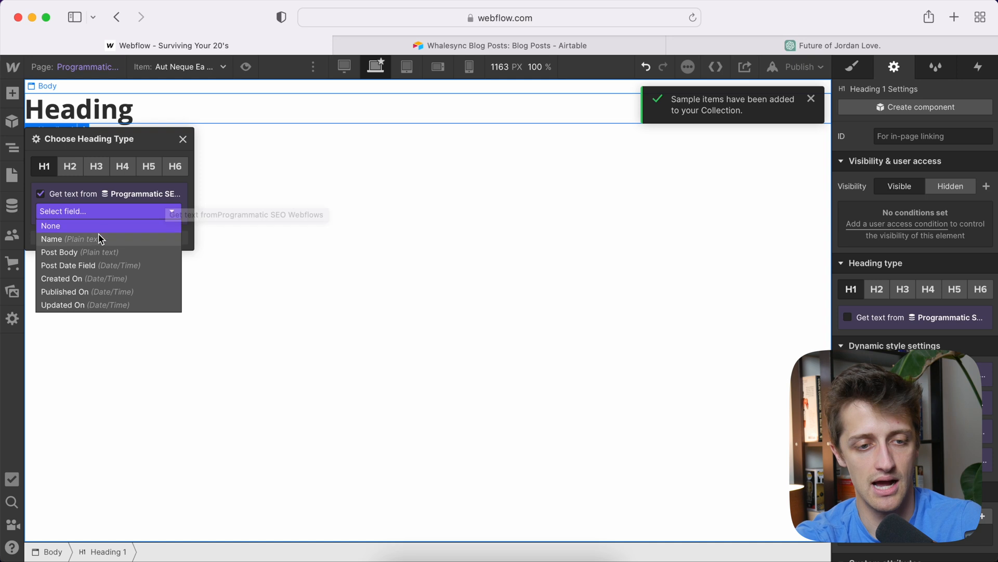
click(51, 239)
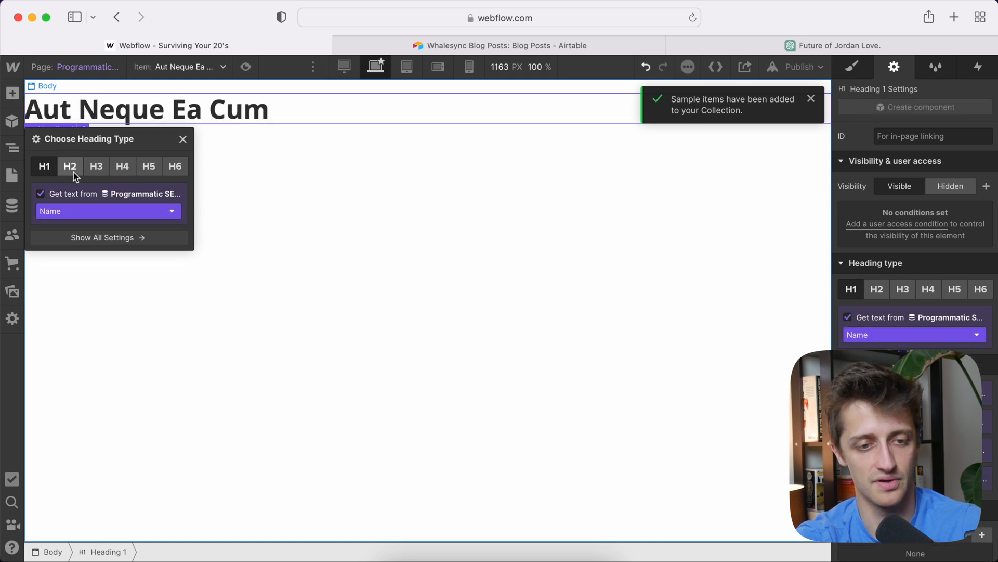
click(183, 139)
text(paragra)
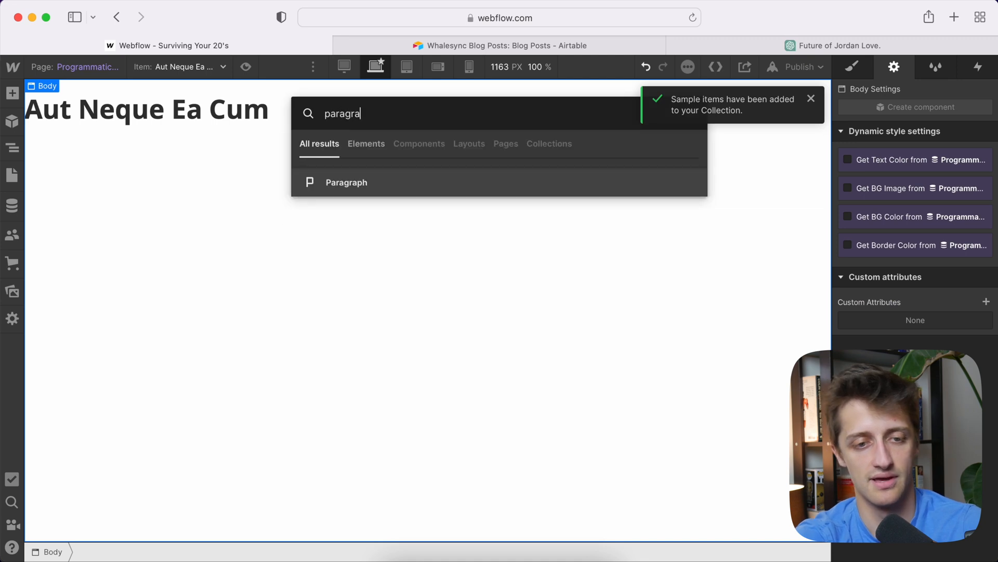
Add a paragraph bound to Post Body and centre the Body as vertical flex.
click(347, 182)
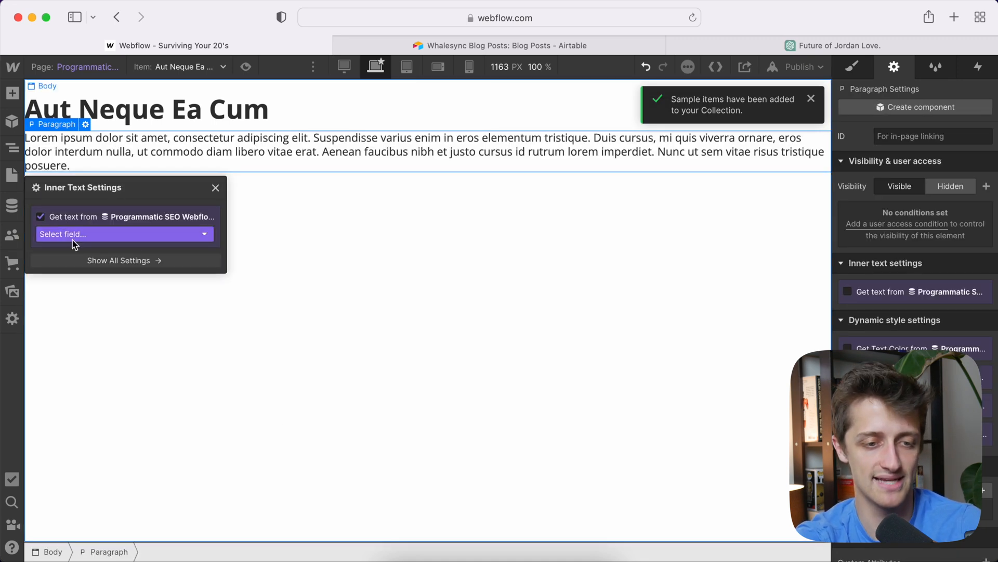
click(125, 233)
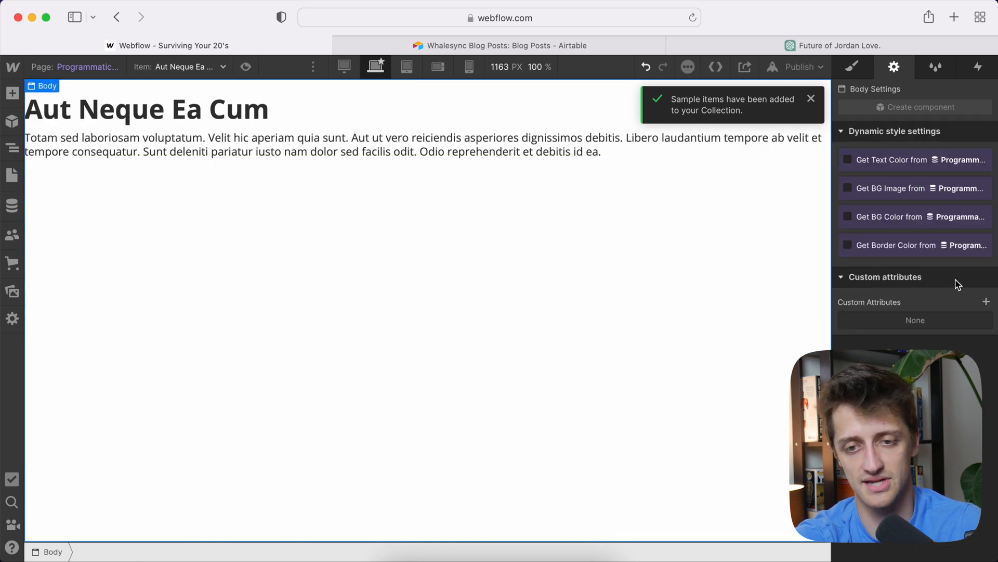
click(851, 66)
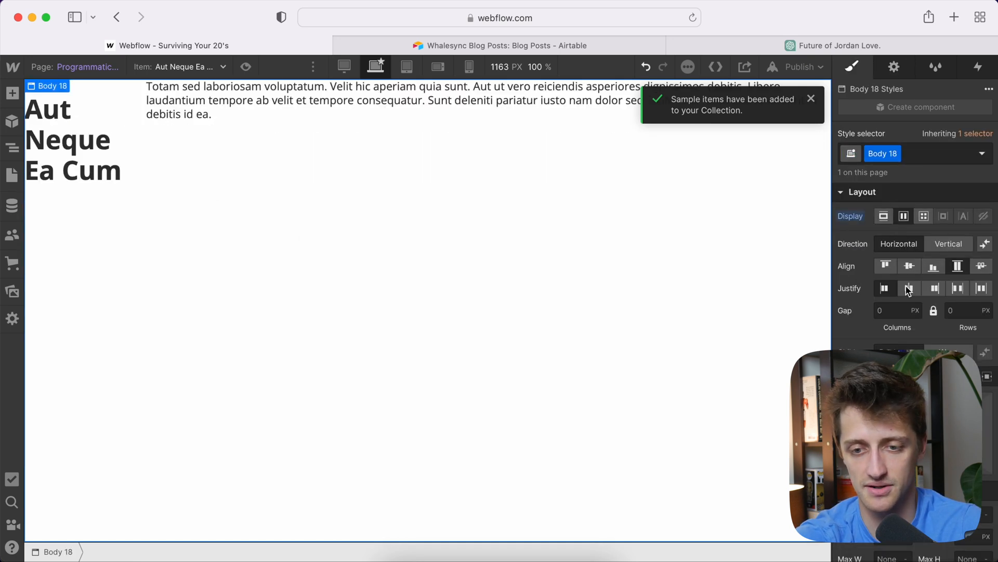
click(899, 243)
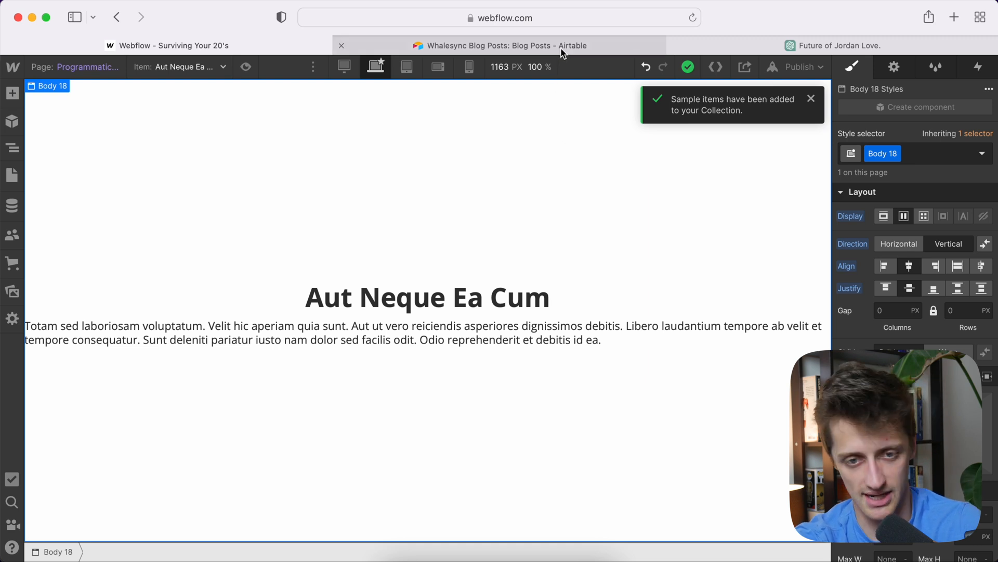
Create an Airtable table named 'Webflow Sync Table', then go back to Webflow.
click(500, 46)
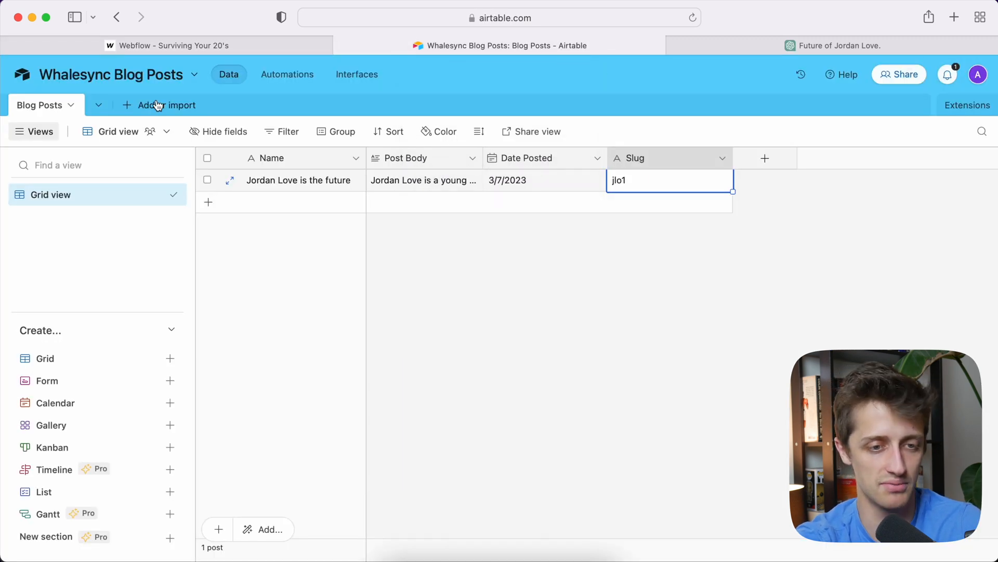
click(165, 105)
text(Webflow Sync Table)
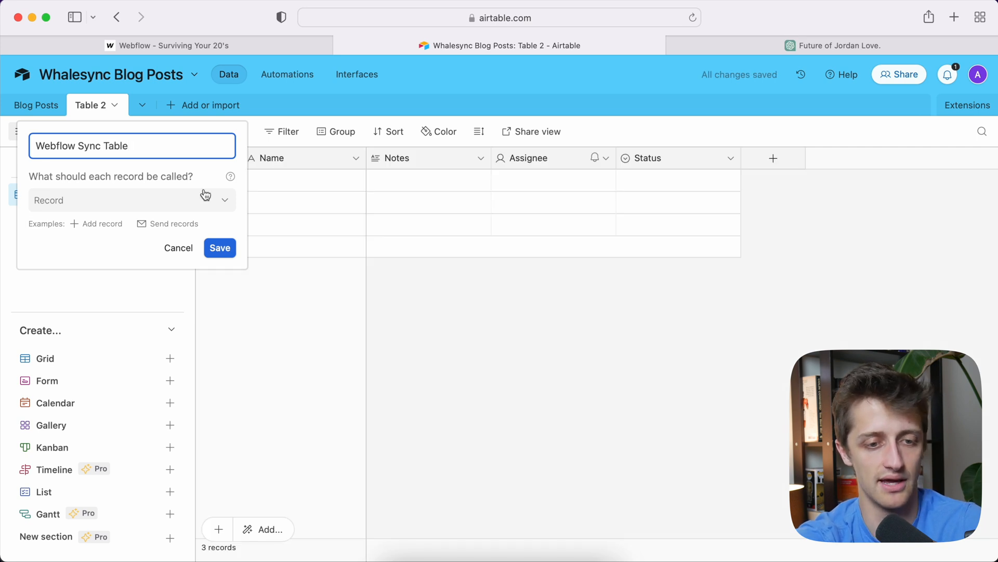
click(219, 247)
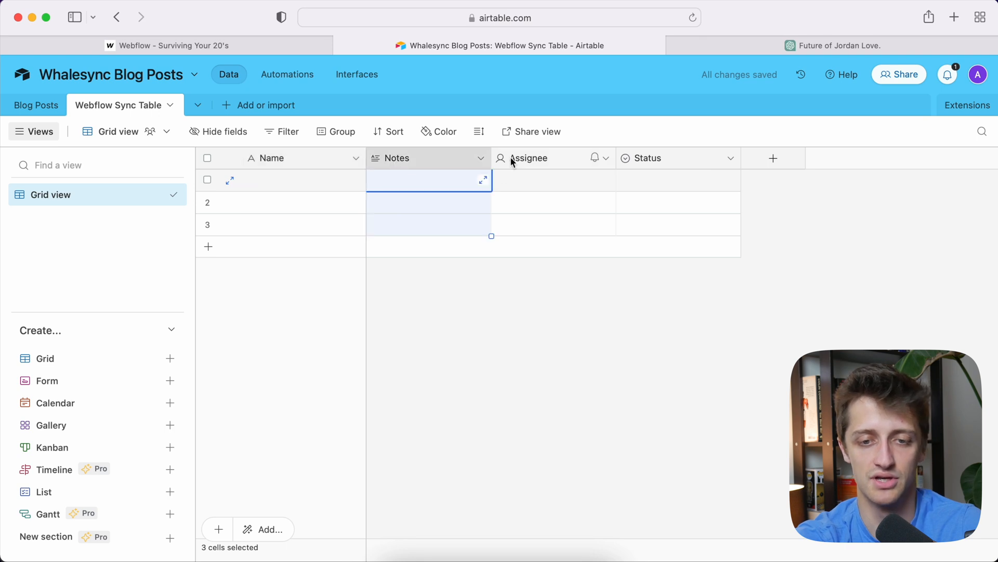
click(172, 46)
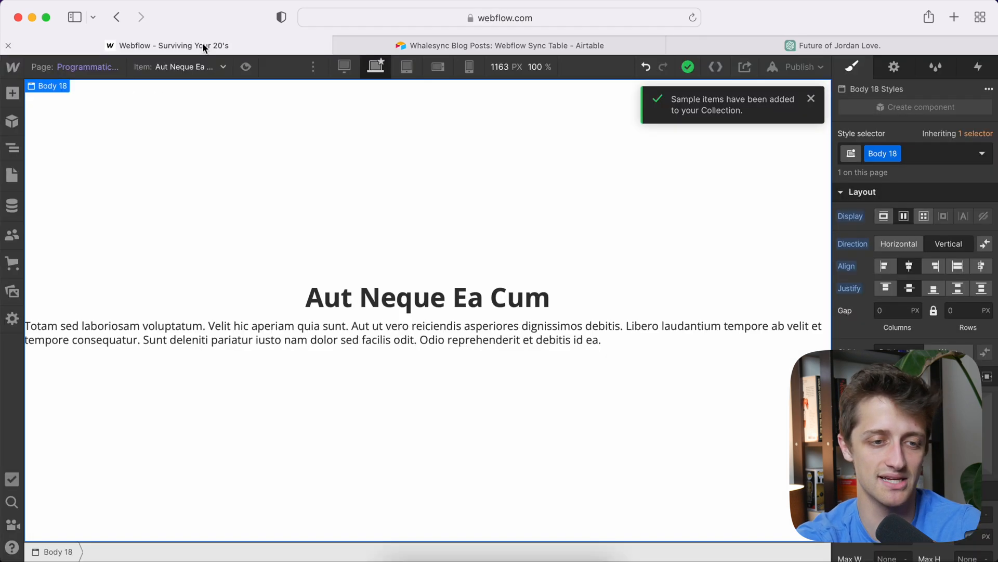
Check a Webflow sample item's fields, then return to Airtable's Webflow Sync Table.
click(12, 206)
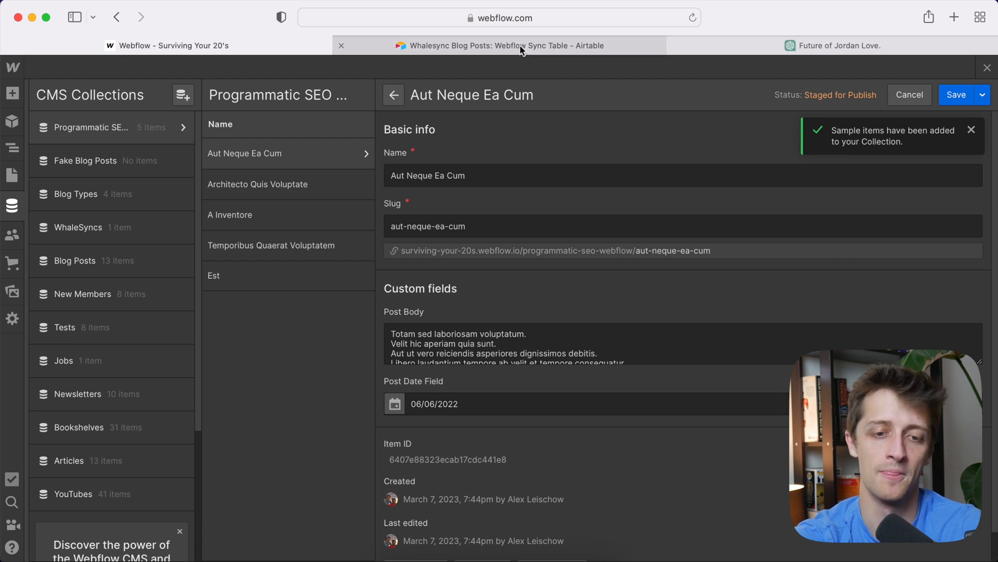
click(499, 46)
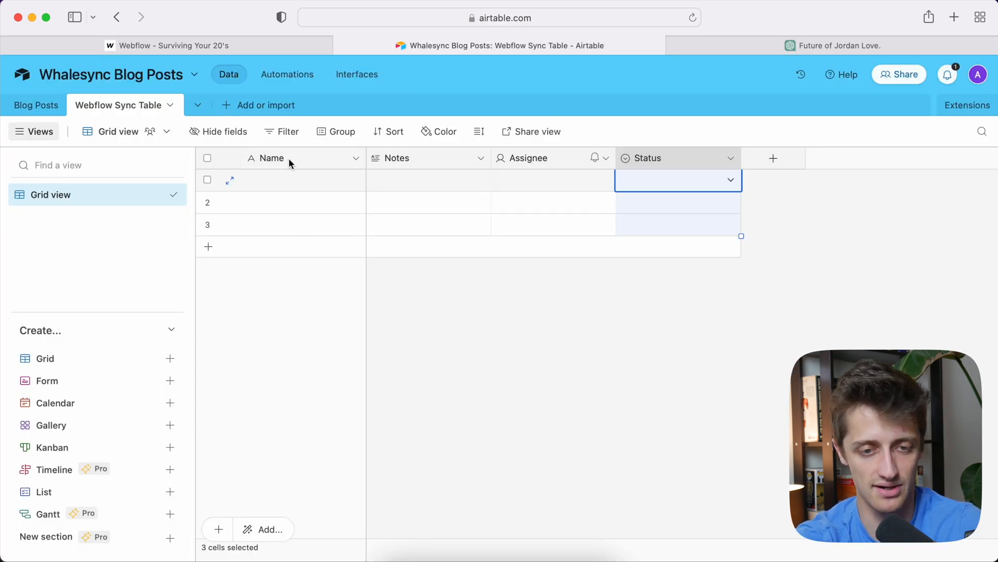
Rename the Notes column to 'Post Body'.
double_click(397, 158)
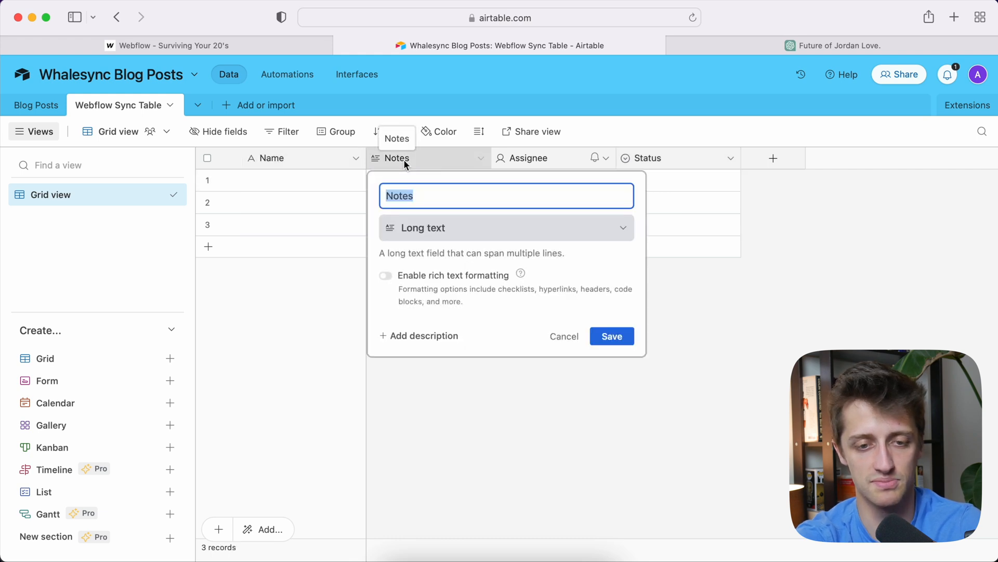
text(Post Body)
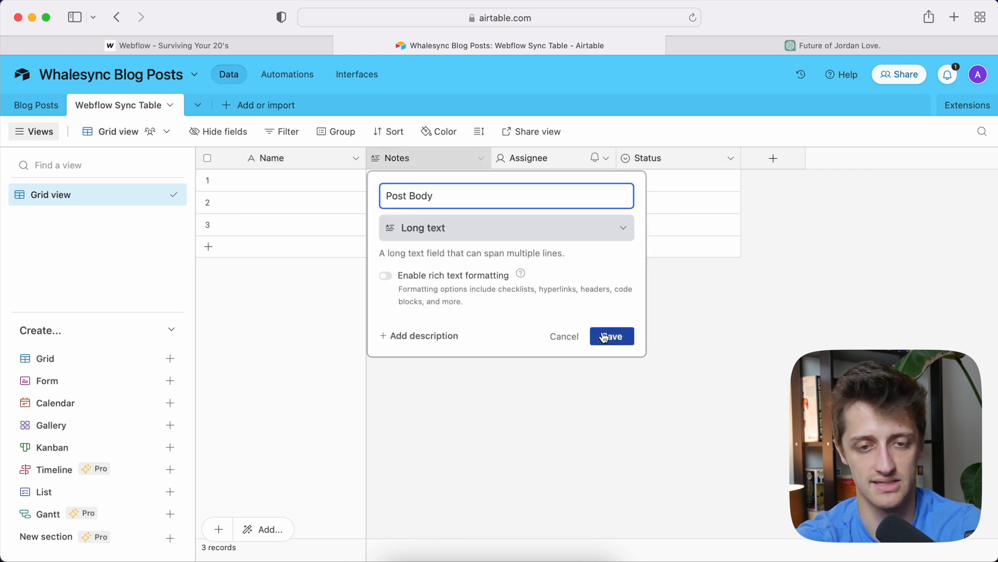
click(611, 335)
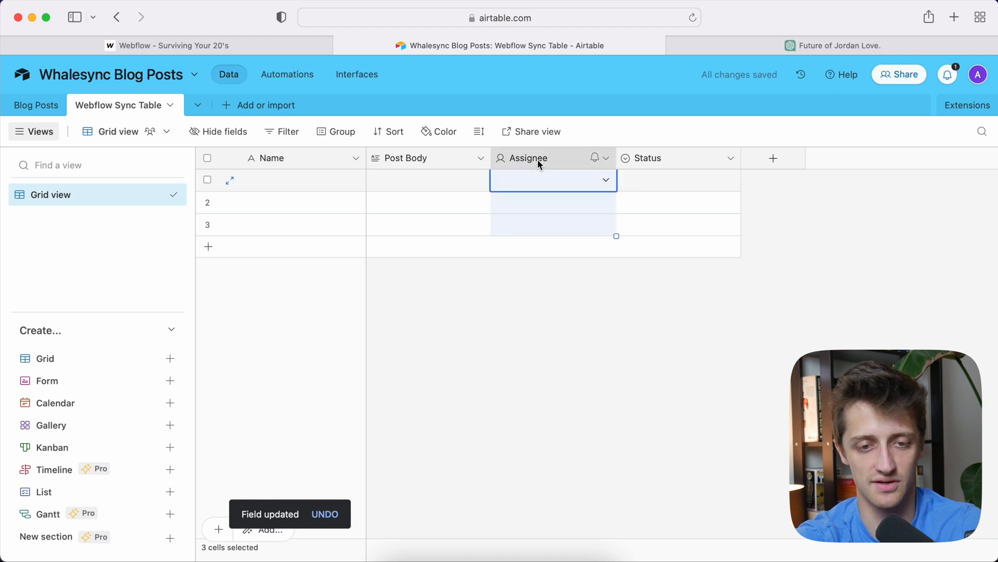
Make Assignee a 'Post Date' date field and Status a single-line text 'Slug'.
click(603, 158)
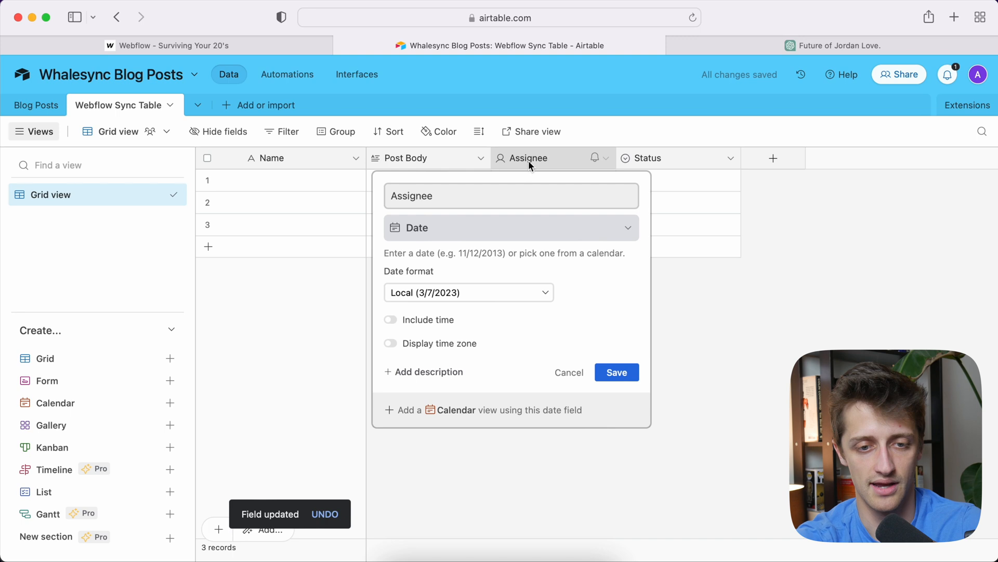
text(Post Date)
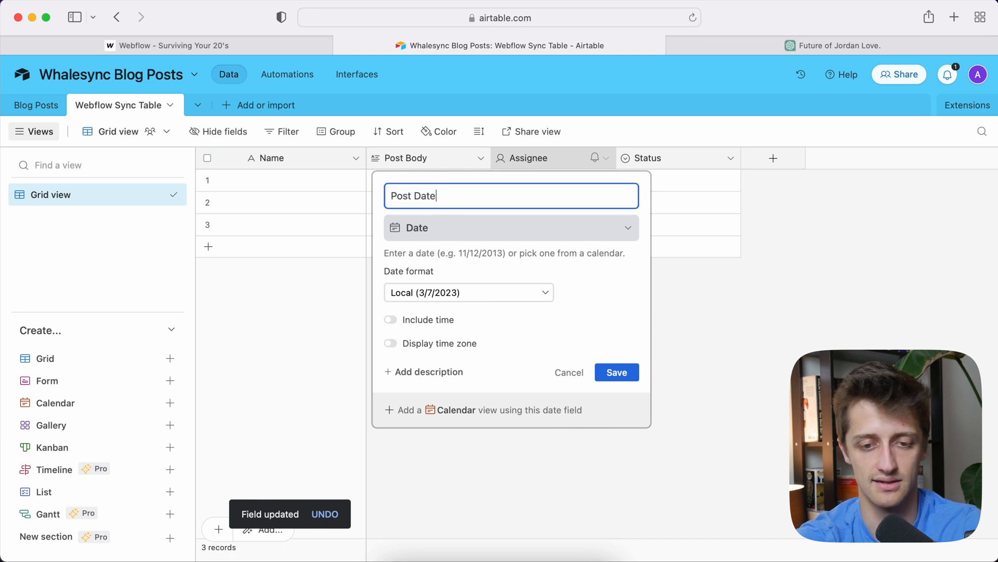
click(616, 372)
text(Slug)
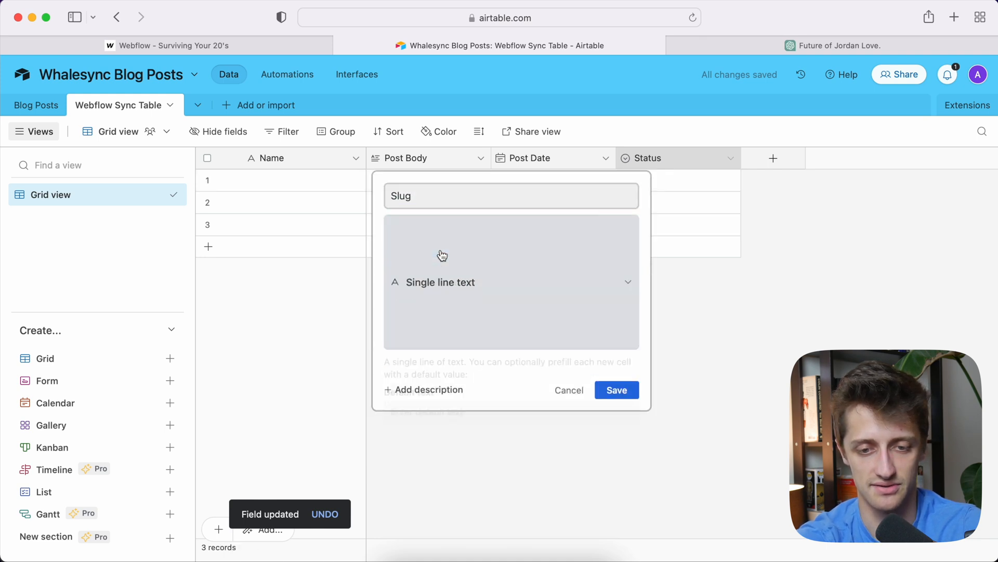
click(615, 389)
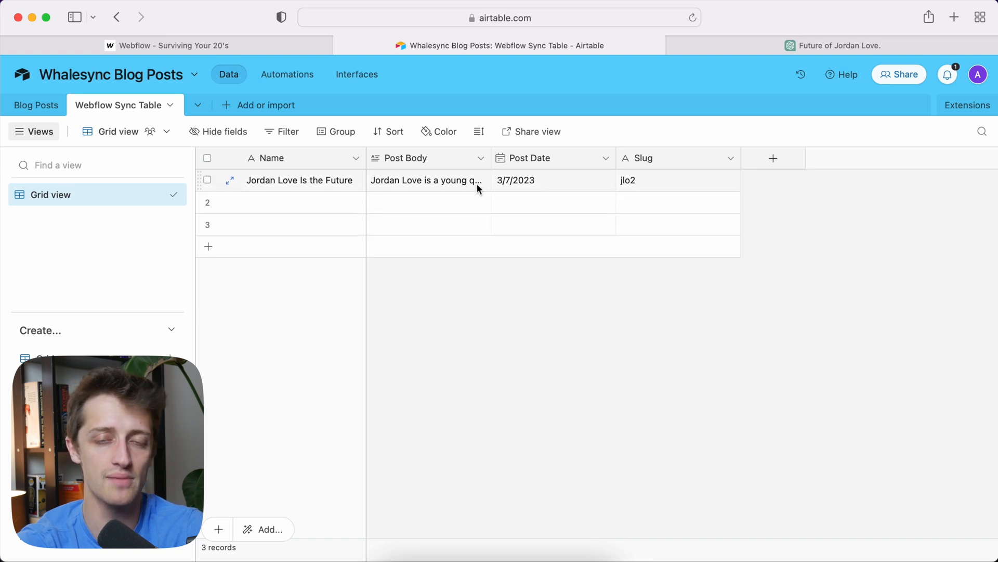
Check the Webflow collection editor, then open the Whalesync dashboard.
click(172, 45)
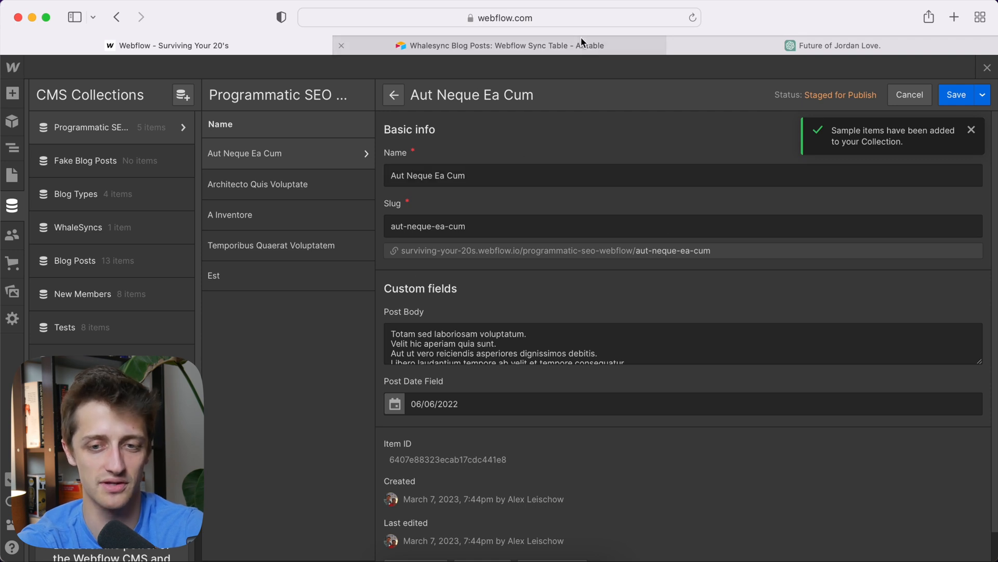
click(500, 45)
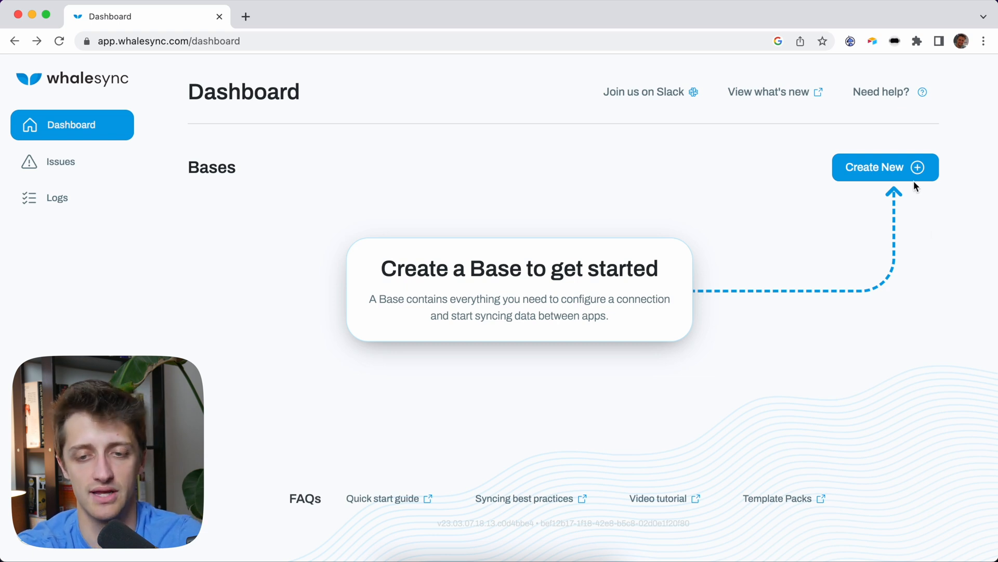
Create a Whalesync base connected to the 'Whalesync Blog Posts' Airtable base.
click(884, 166)
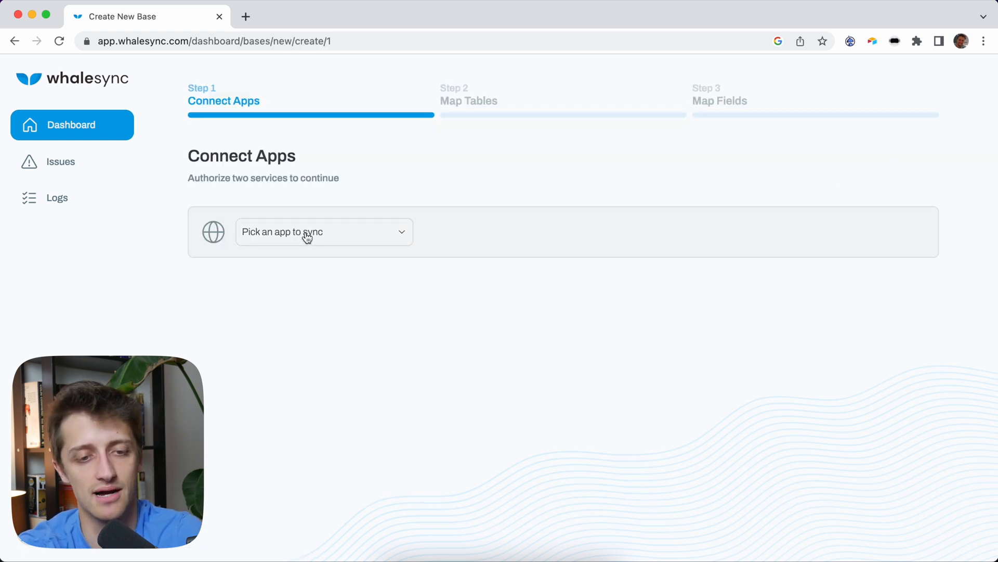
click(324, 231)
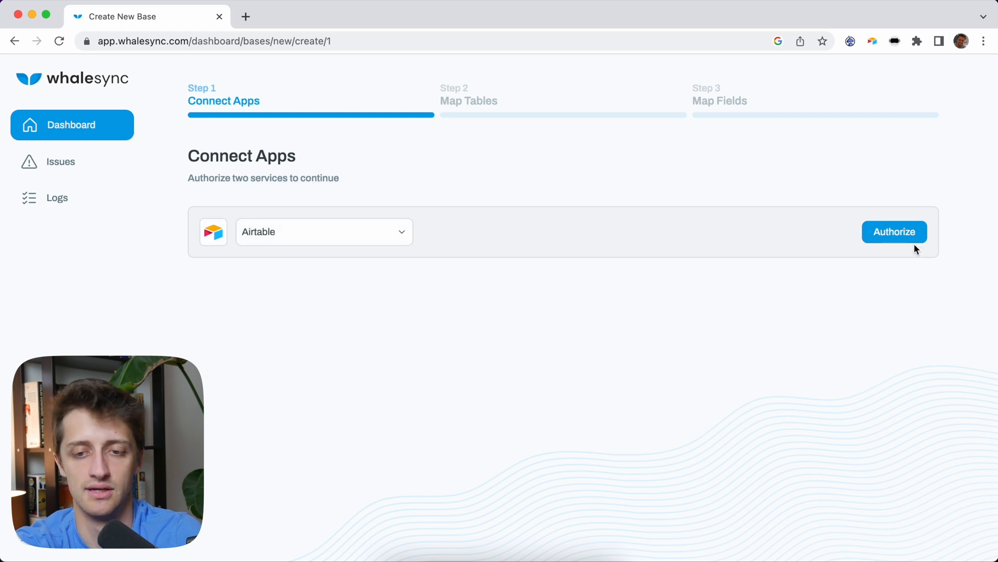
click(894, 231)
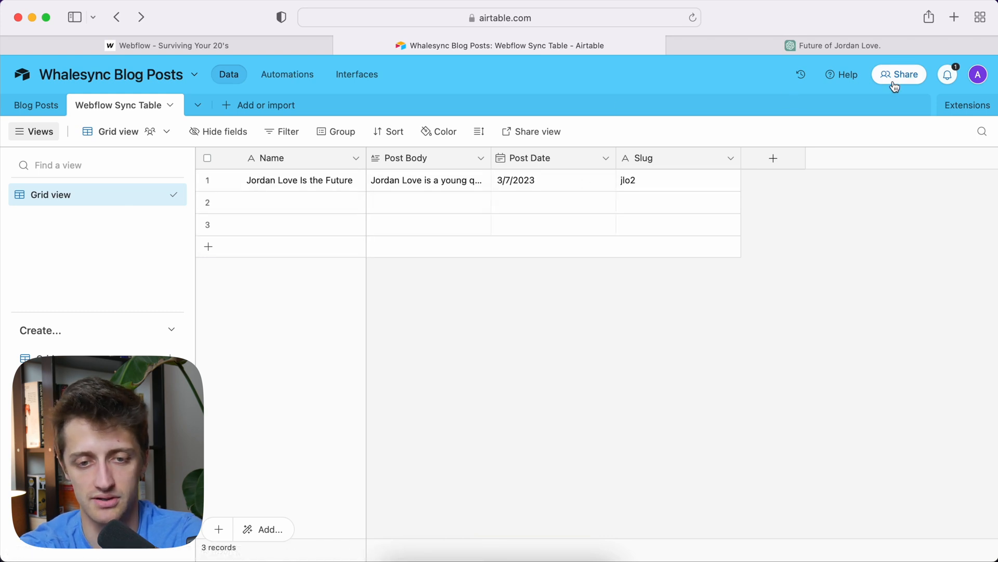
click(898, 74)
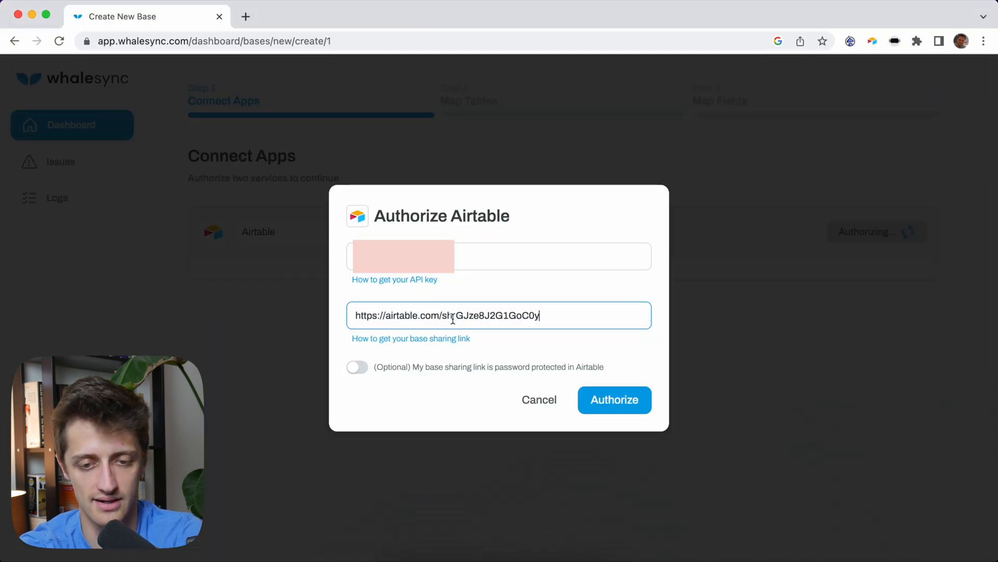
click(613, 399)
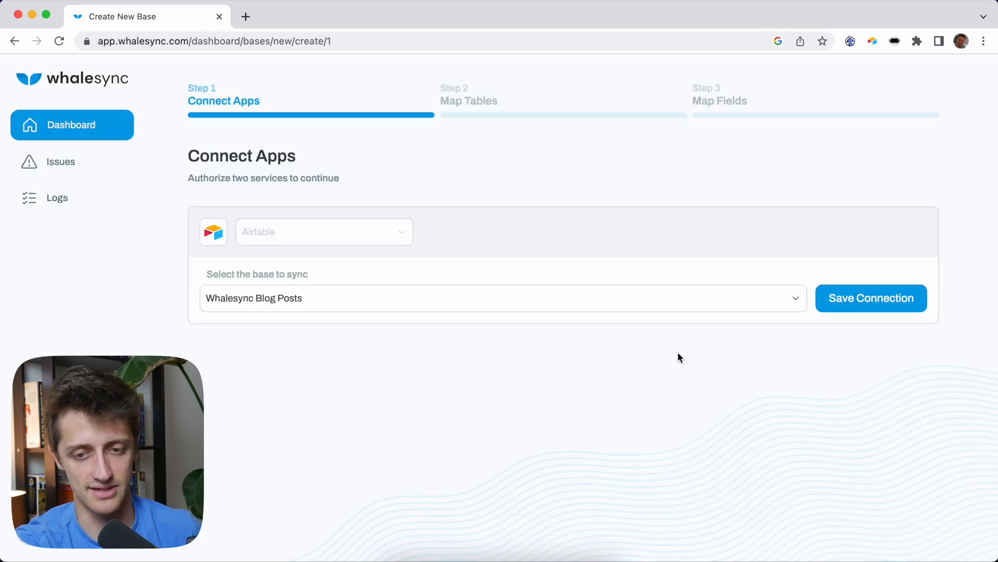
mouse_move(436, 269)
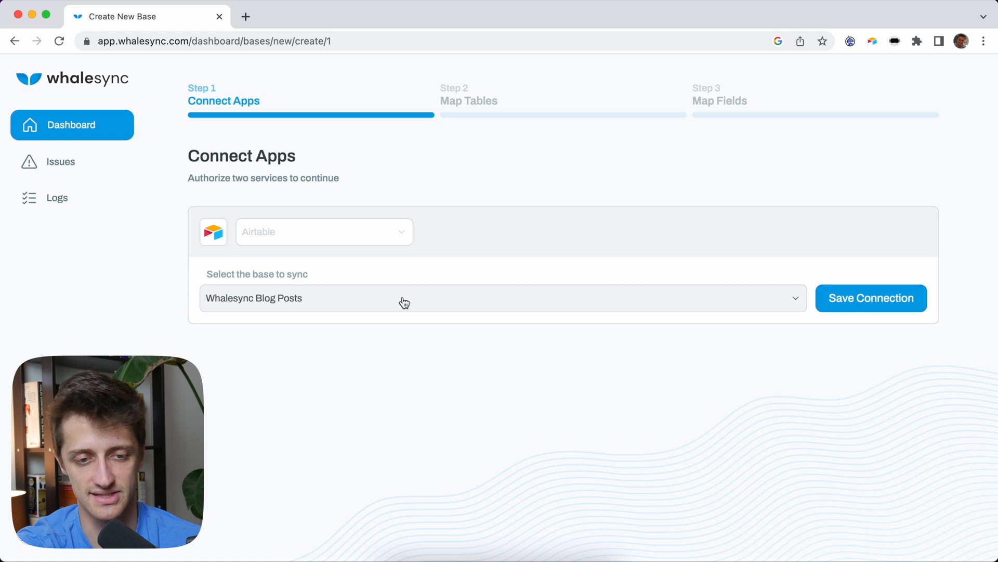
click(871, 298)
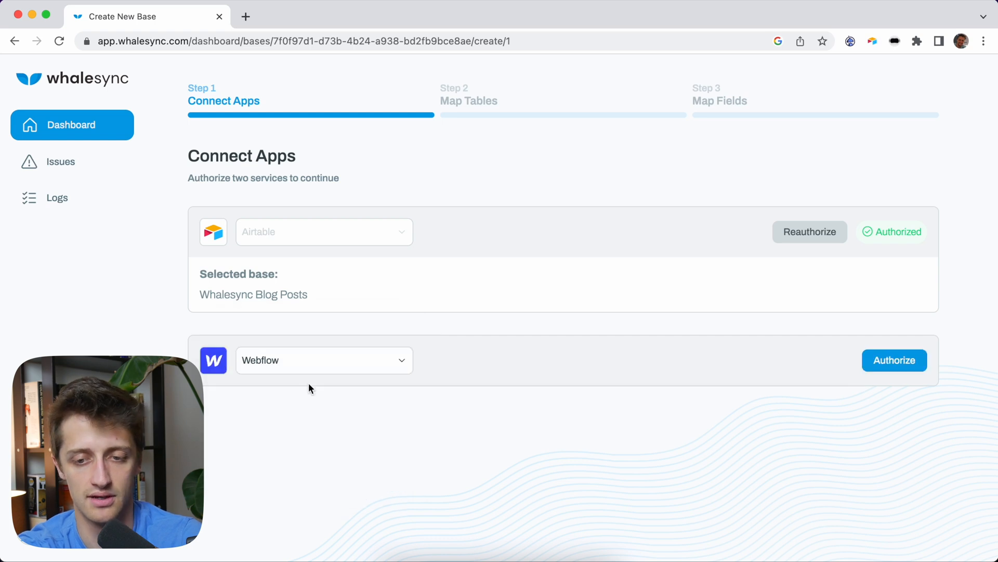
Connect the 'Surviving Your 20's' Webflow site and proceed to table mapping.
click(894, 360)
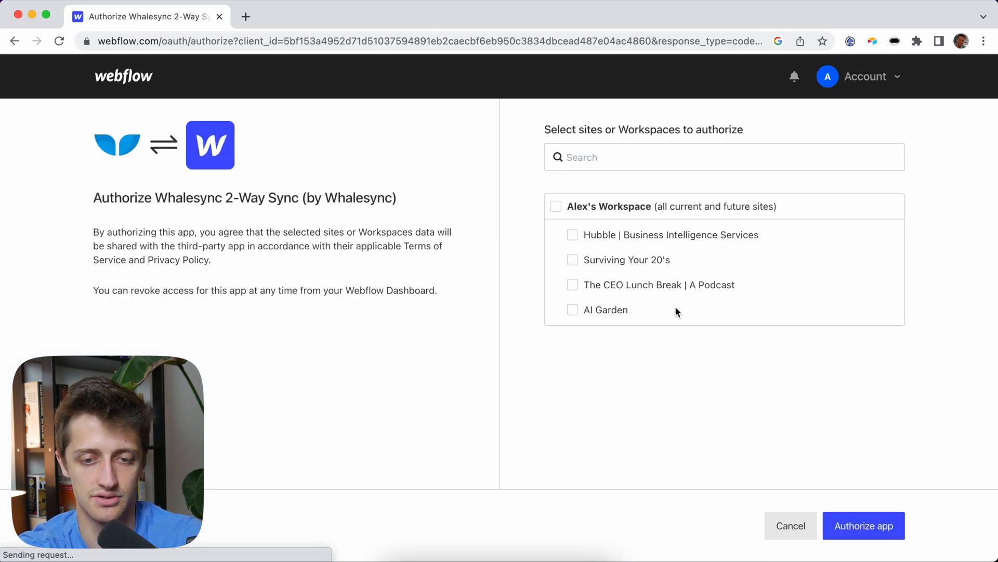
click(572, 260)
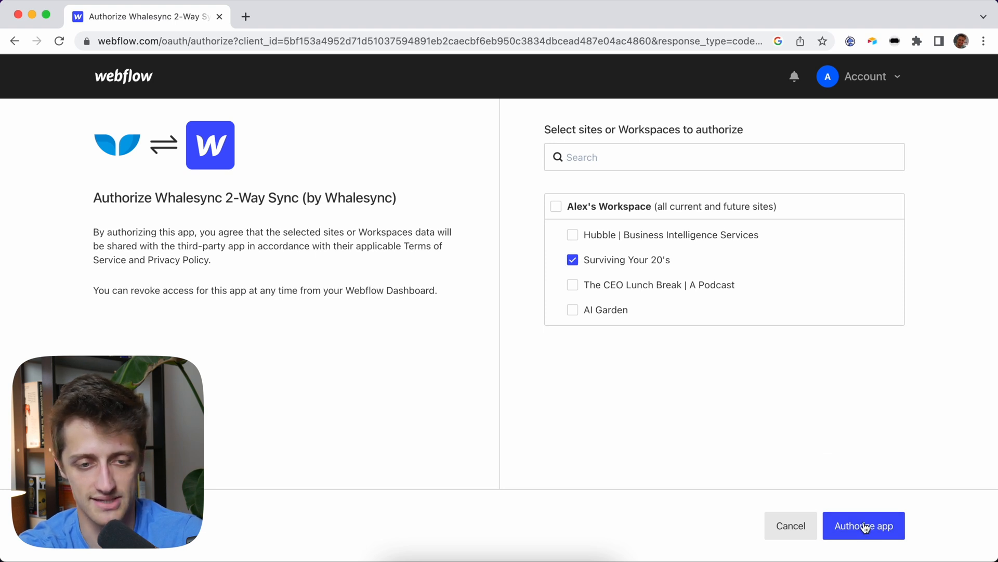
click(863, 525)
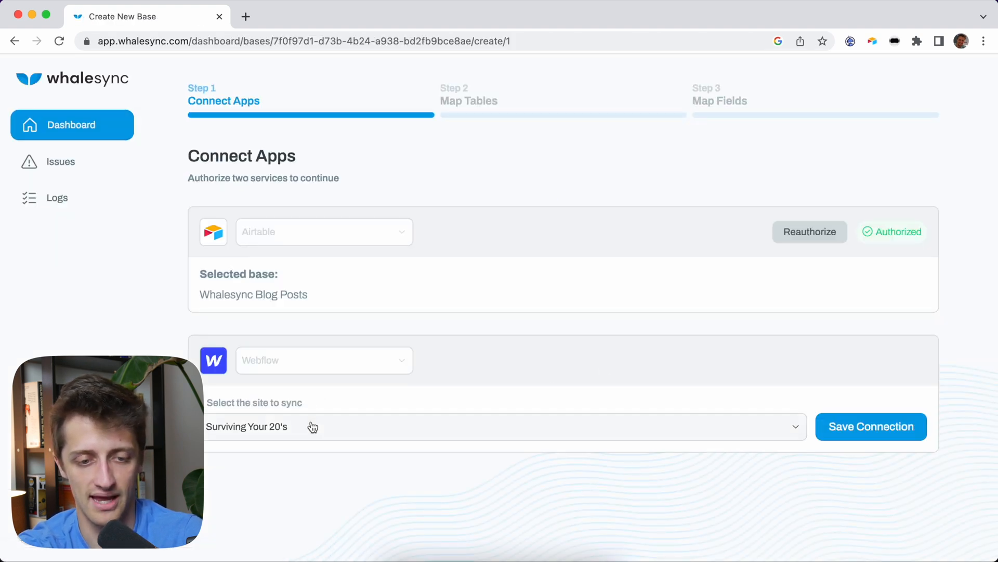
click(871, 426)
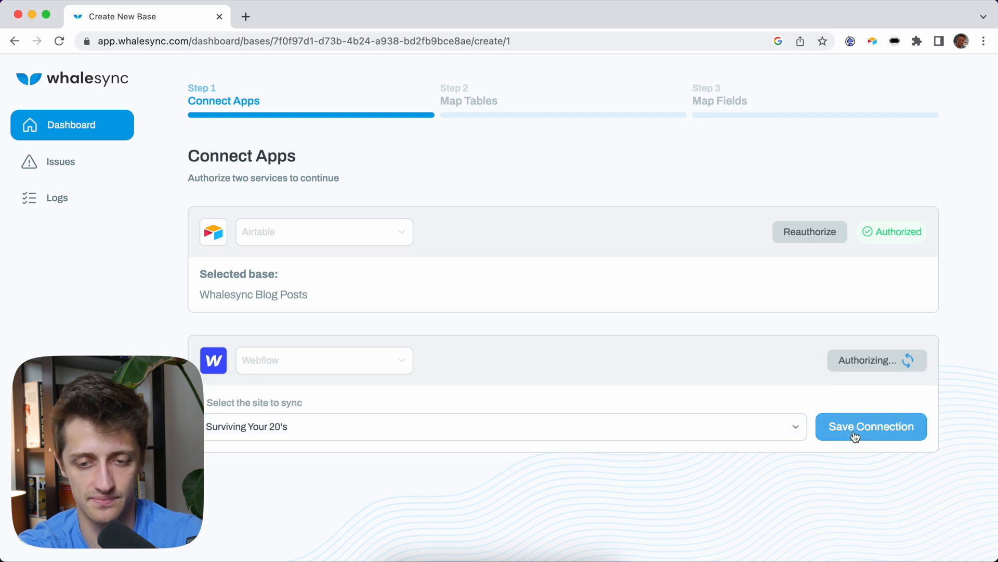
click(871, 427)
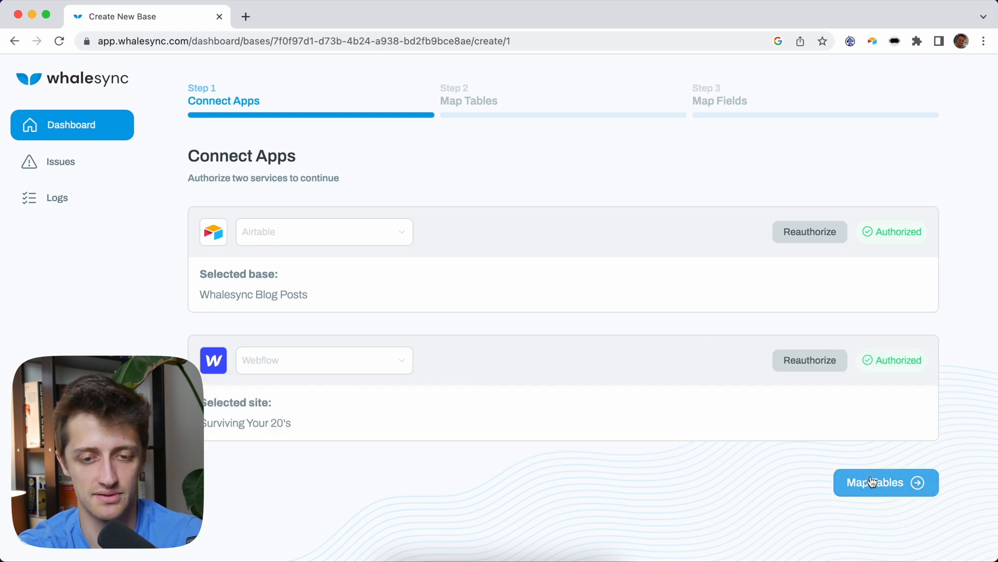
click(885, 482)
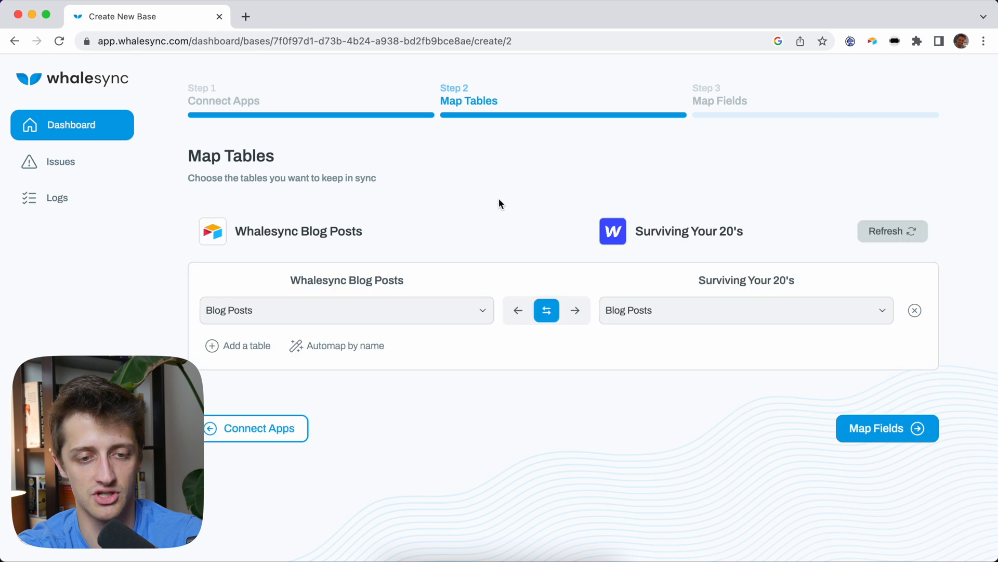
mouse_move(365, 312)
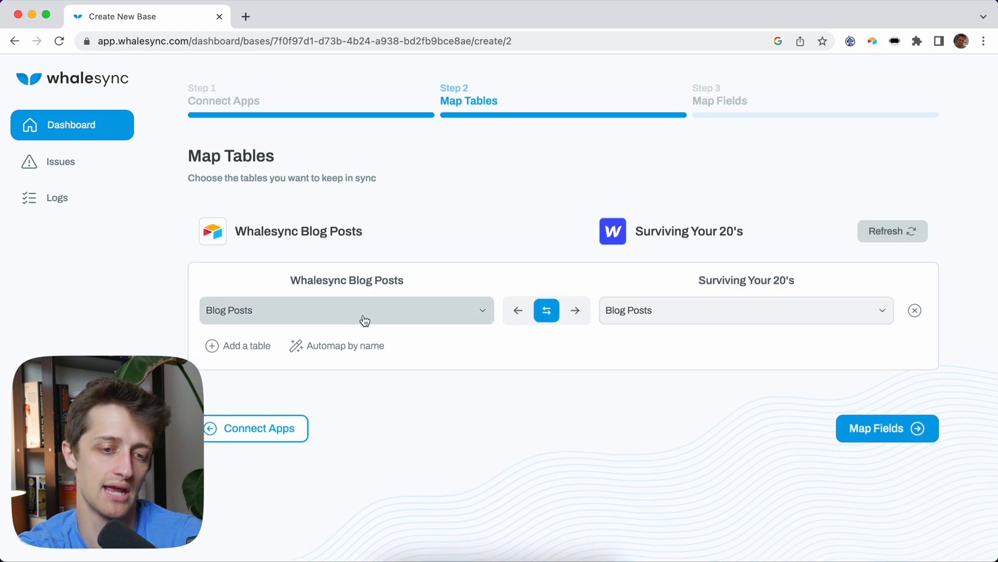
Map Webflow Sync Table to the Programmatic SEO Webflows collection two-way, then map fields.
click(346, 310)
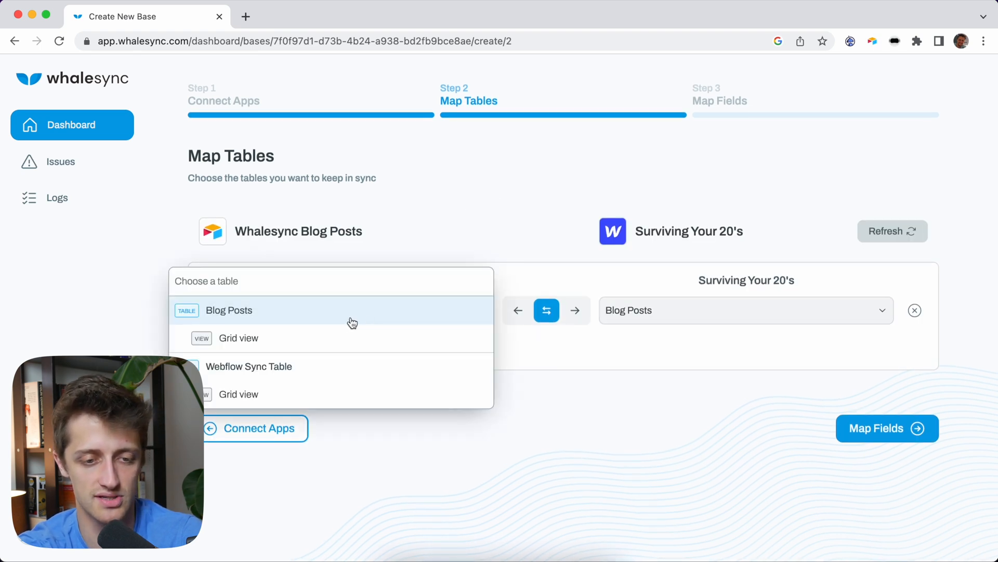
mouse_move(313, 366)
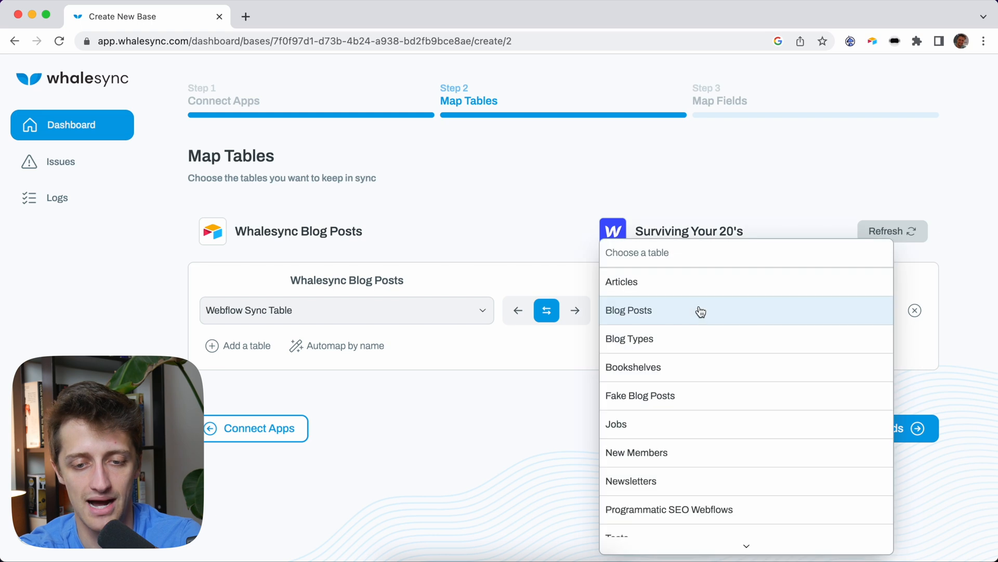
scroll(down, 3)
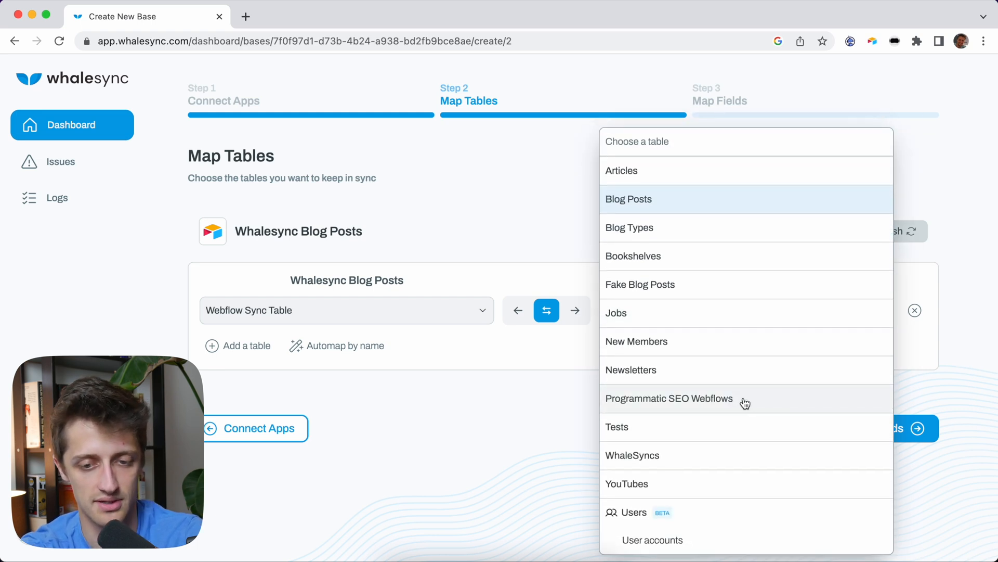
click(669, 398)
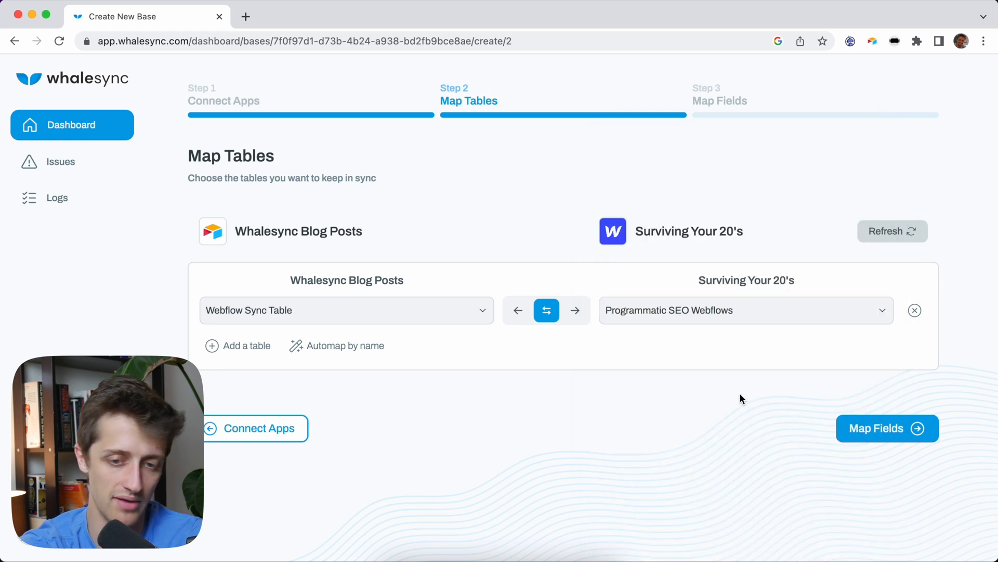
mouse_move(735, 387)
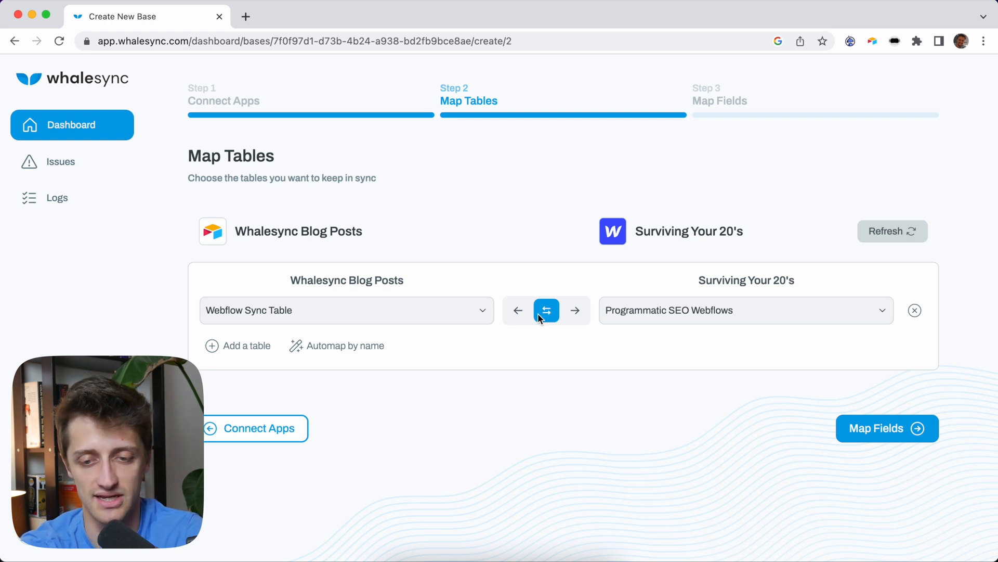
mouse_move(881, 438)
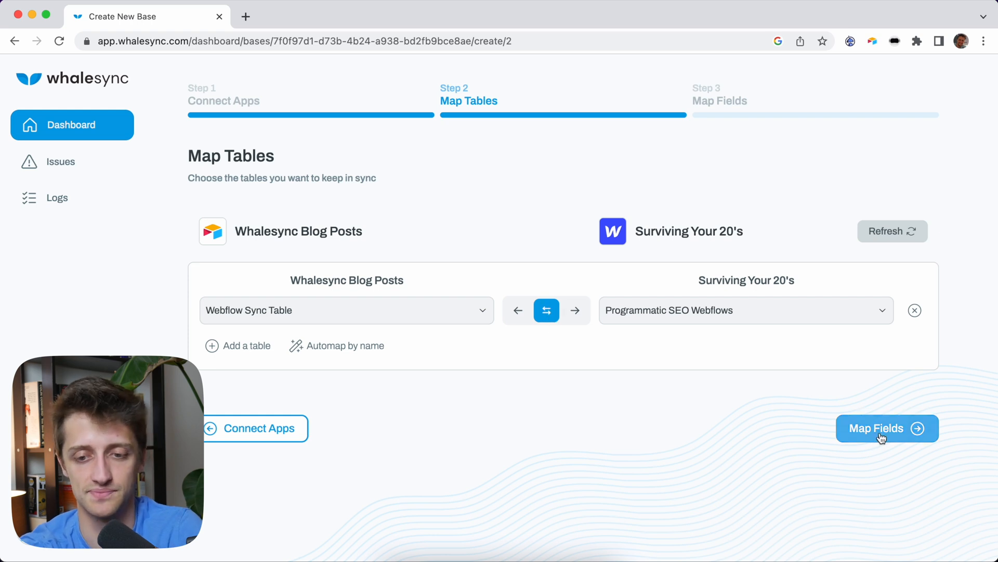
click(886, 428)
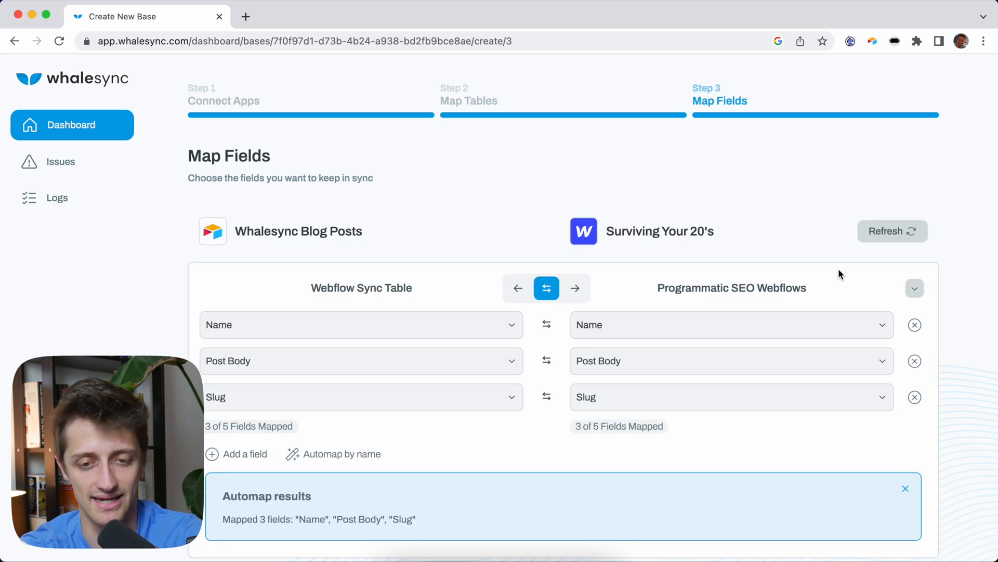
Map Post Date to Post Date Field as a fourth field pair.
scroll(down, 3)
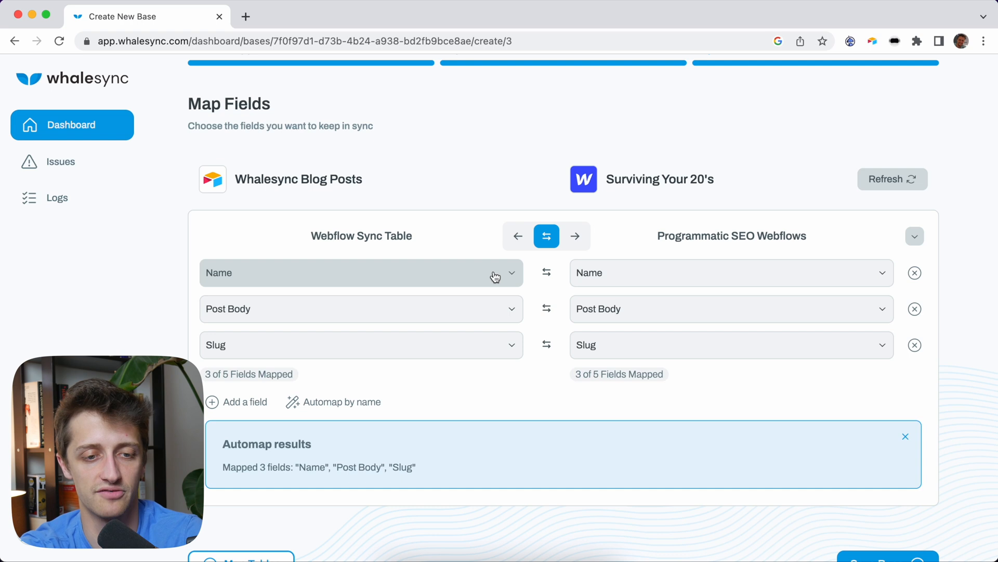
click(361, 273)
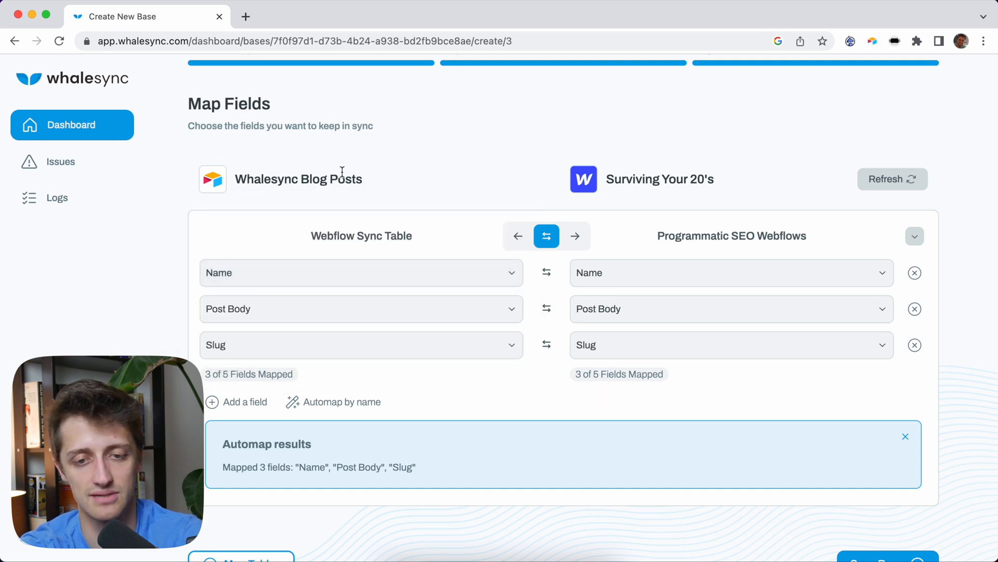
click(731, 272)
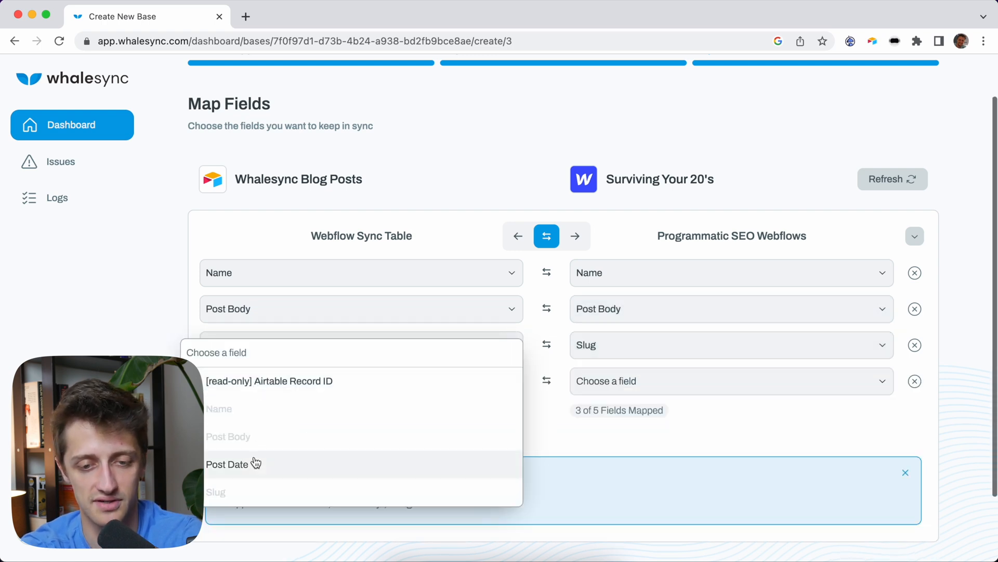
click(228, 463)
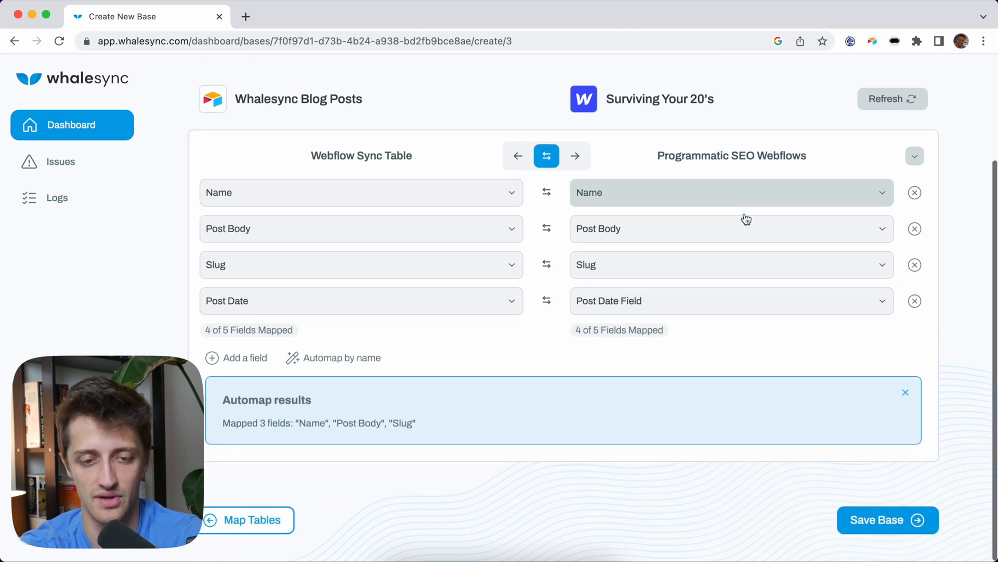
mouse_move(881, 515)
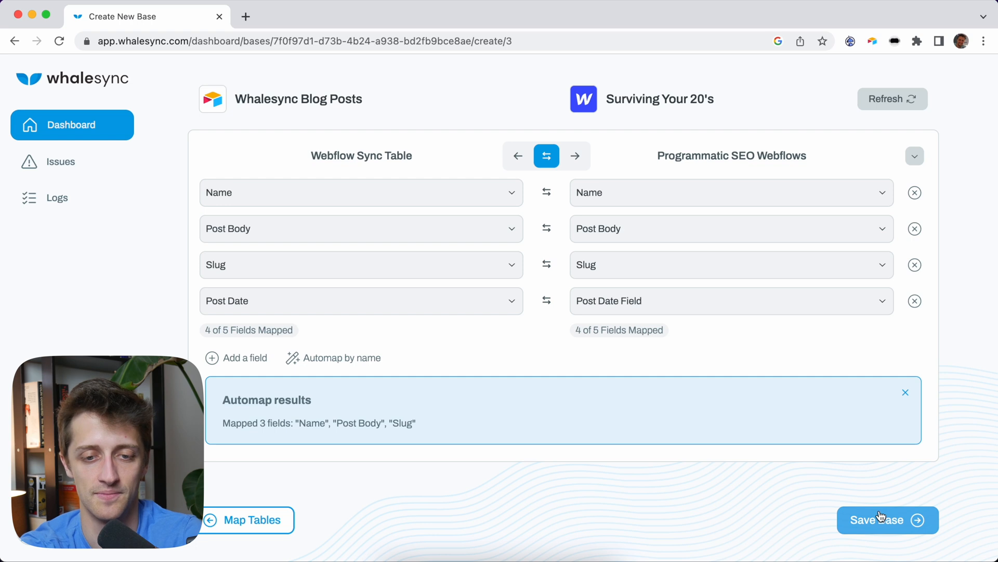
Save the Whalesync base and turn syncing on after acknowledging the notes.
click(887, 519)
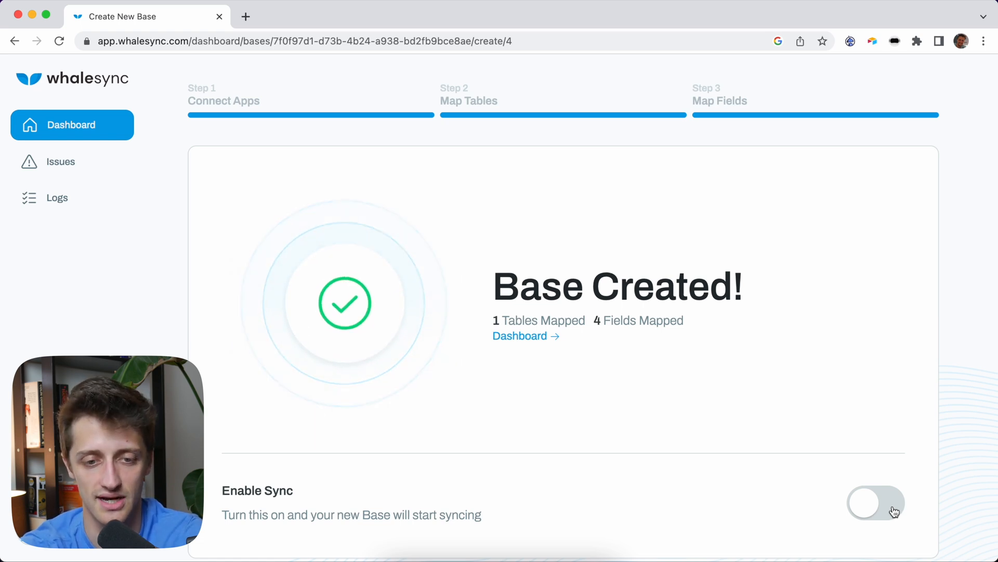
click(874, 503)
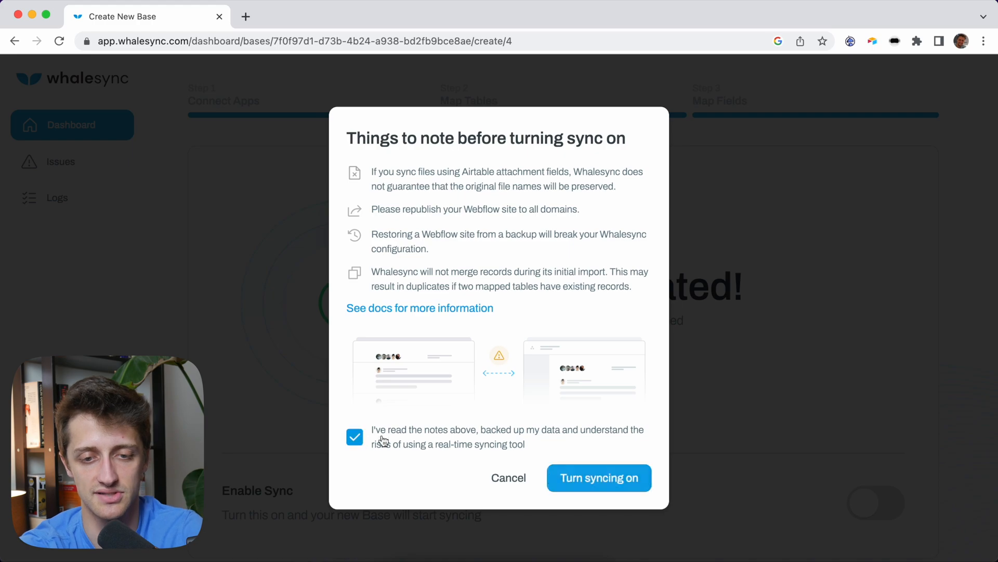
click(598, 477)
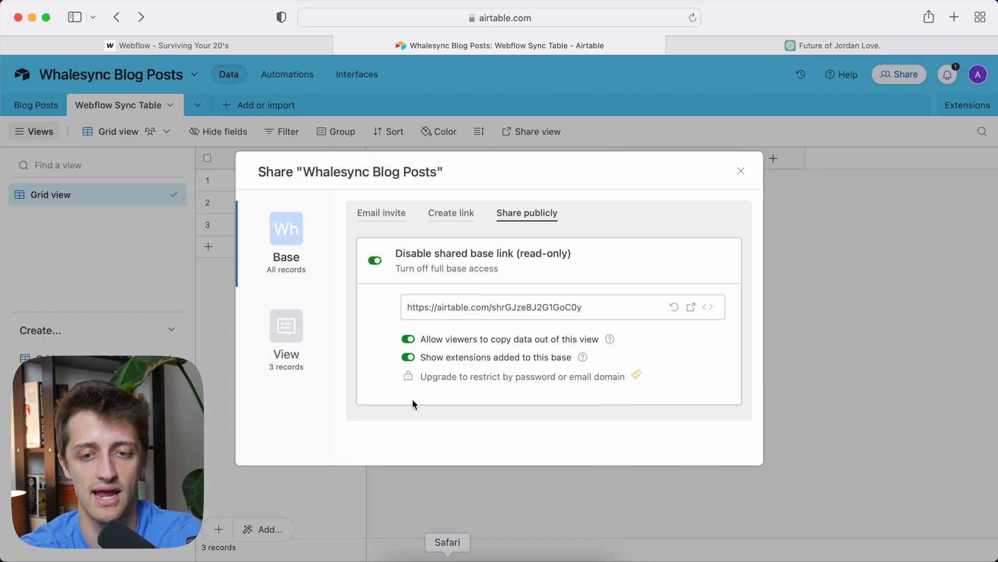
Add an 'Apple A Day' row in Airtable with the apple-a-day paragraph as Post Body.
click(740, 170)
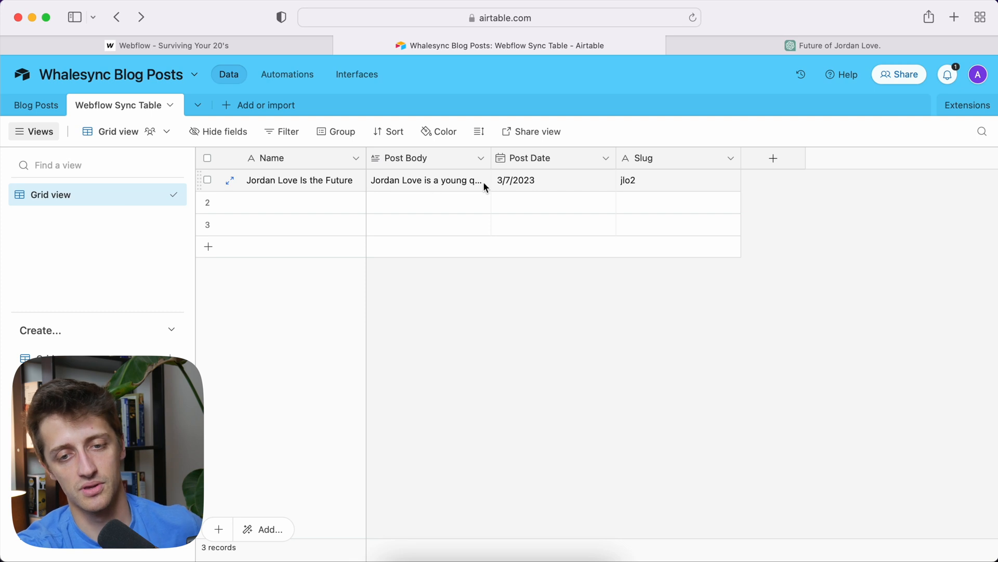
mouse_move(653, 185)
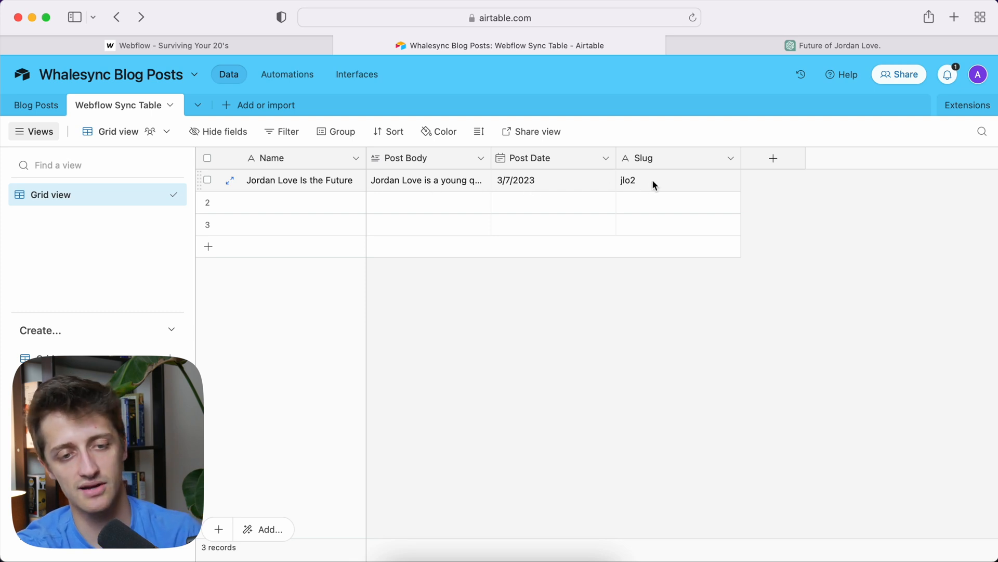
text(A)
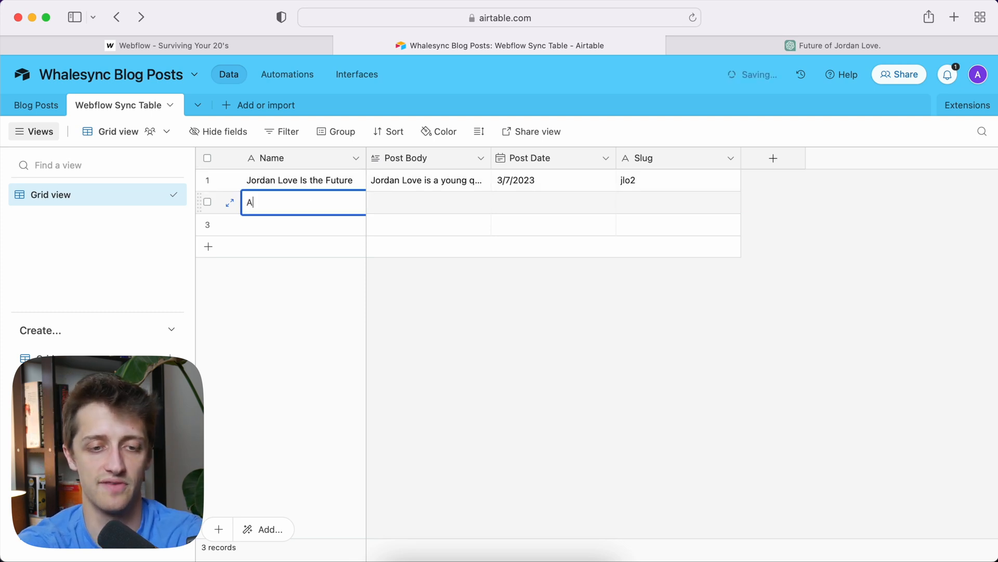
text(pple Day)
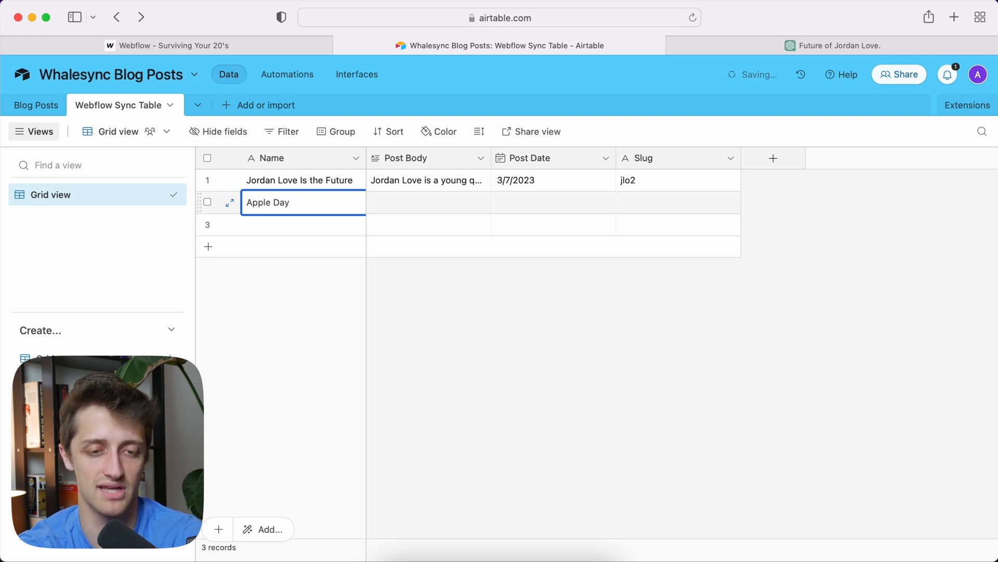
key(Backspace)
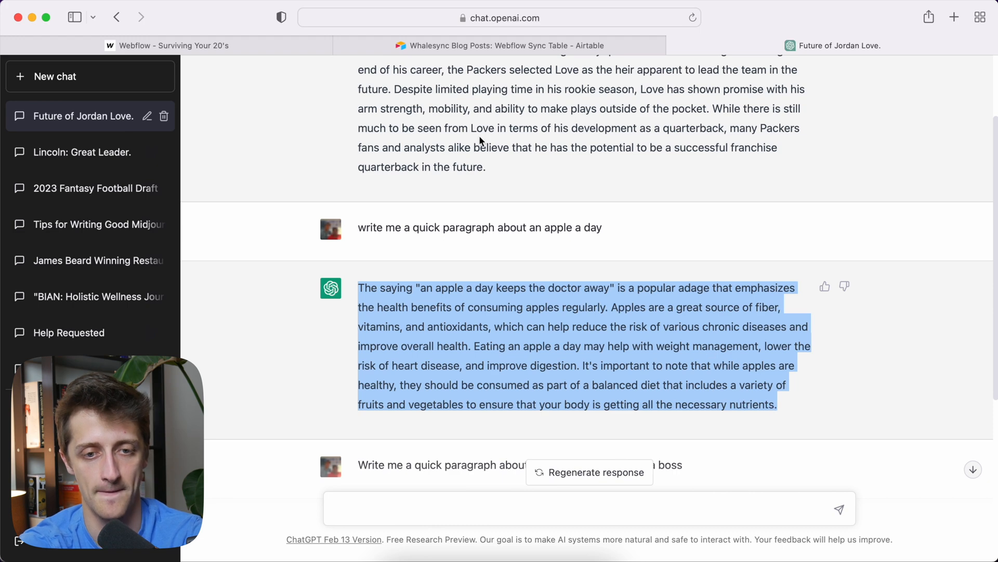
click(499, 45)
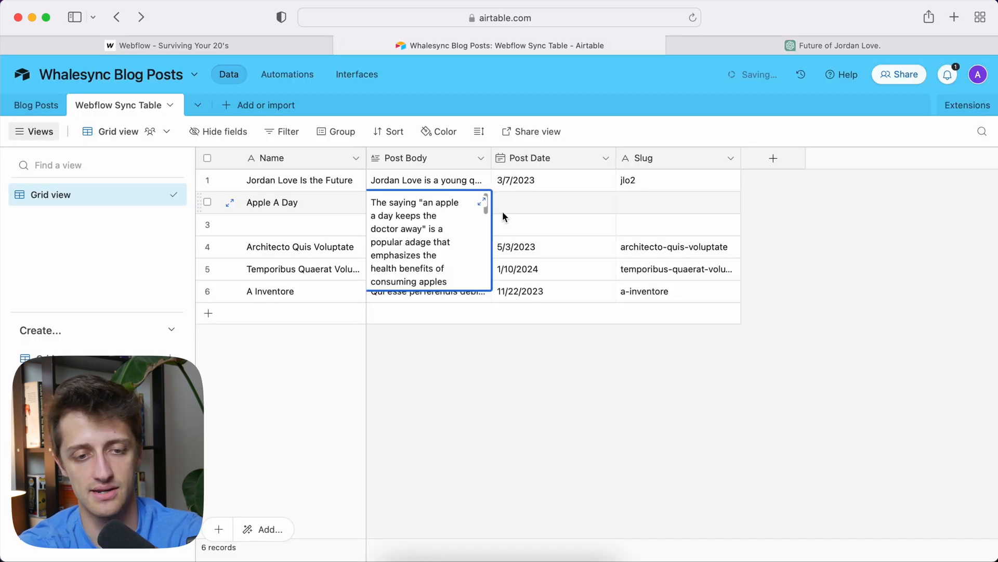
click(552, 202)
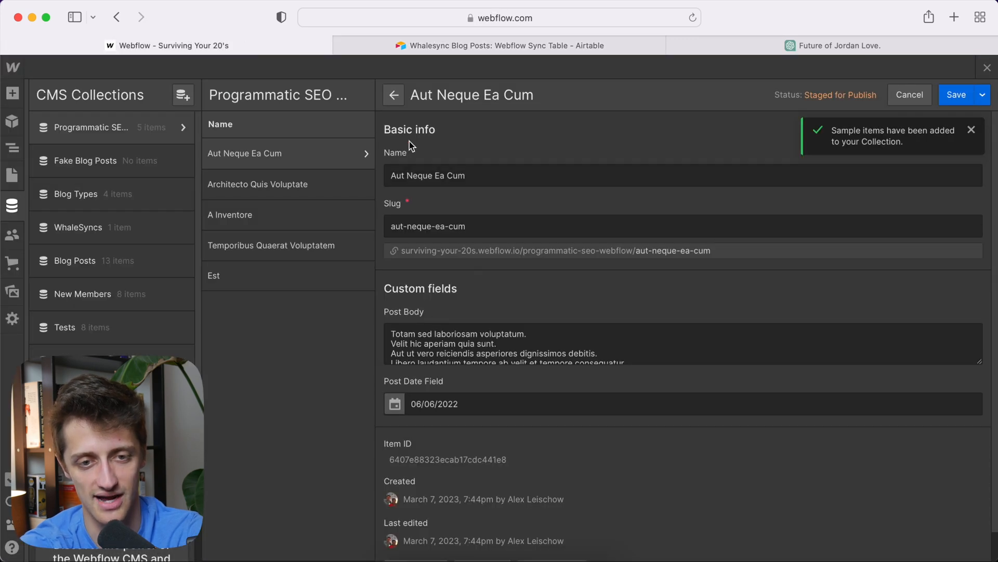
Return to Airtable's blog posts table after reviewing the Aut Neque Ea Cum item.
click(500, 45)
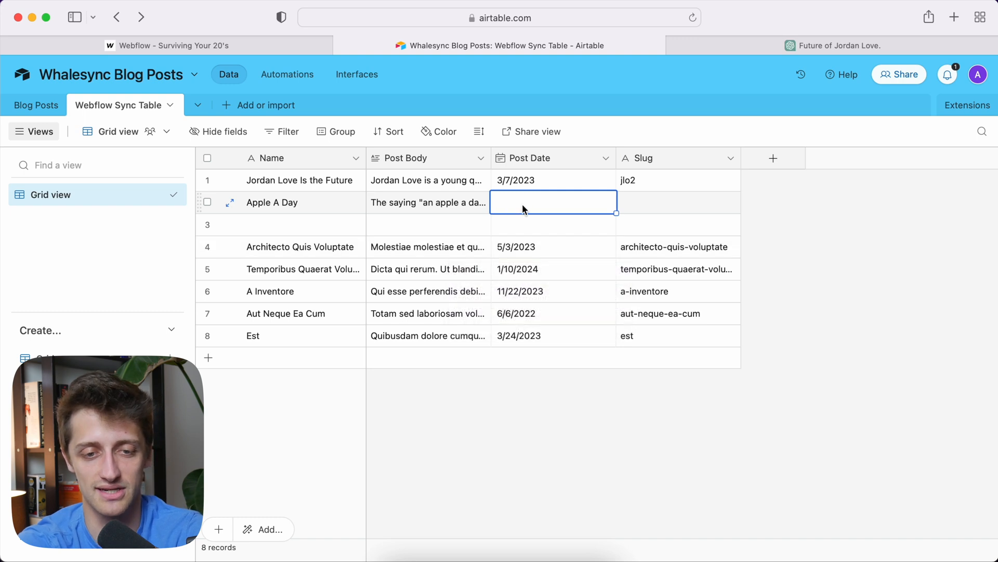
Add the 'Abraham Lincoln is a boss' post with its paragraph, date 3/3/2023 and slug.
text(Abraham Lincoln is.)
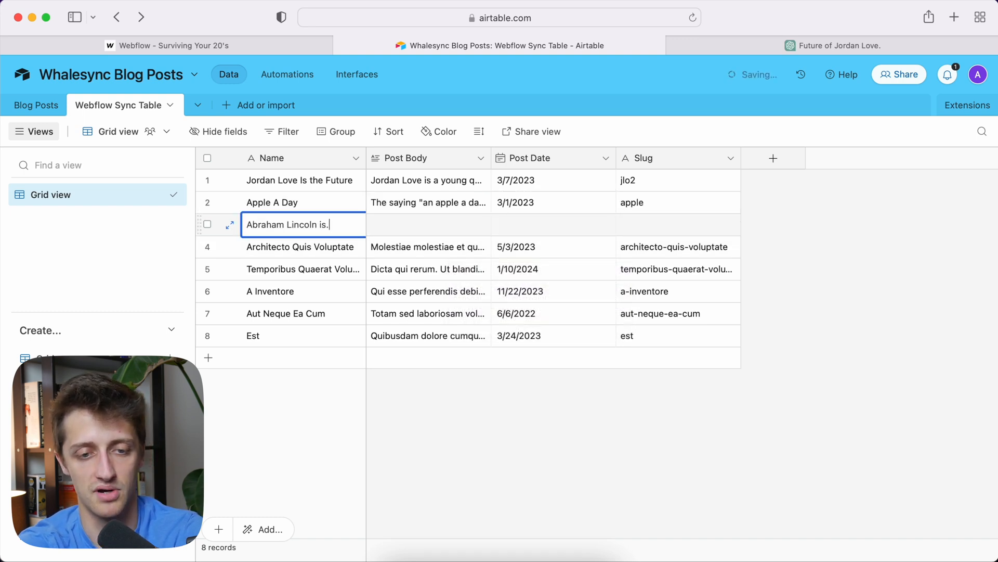
text(a boo)
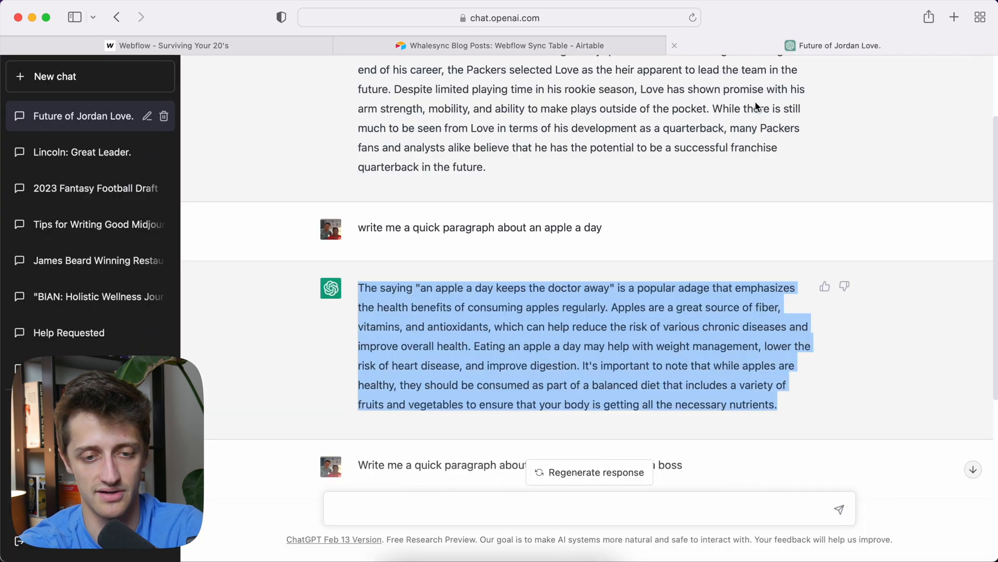
scroll(down, 3)
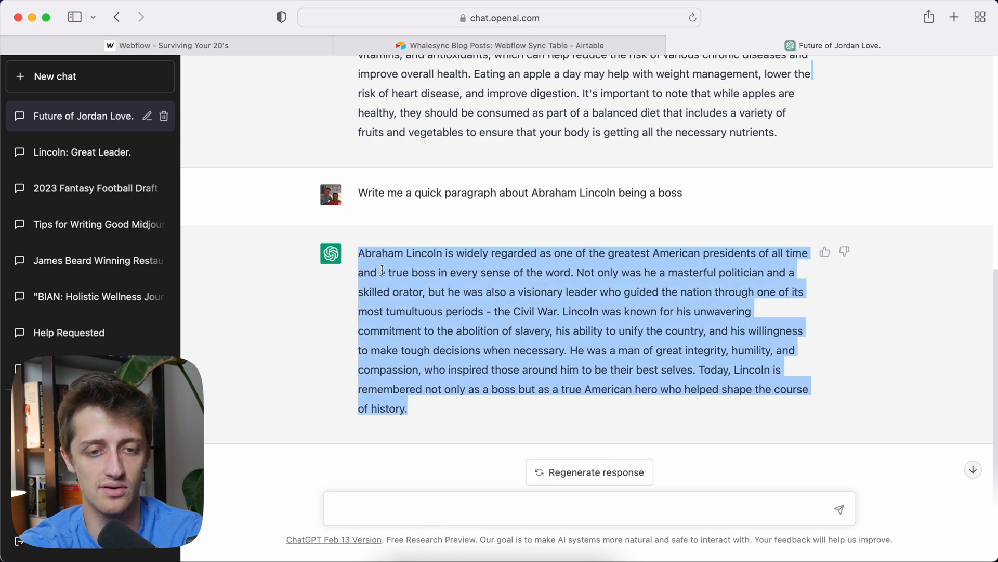
click(500, 45)
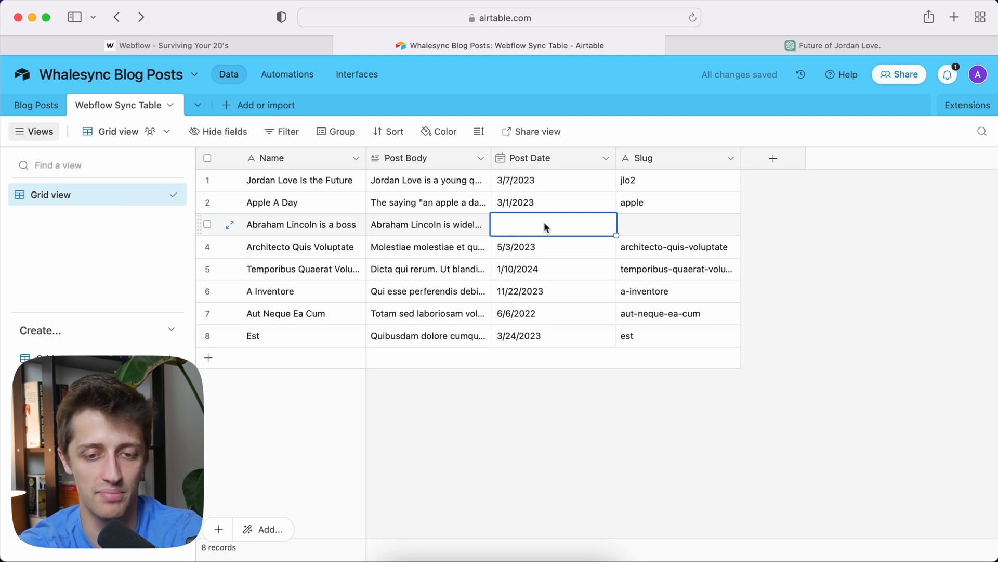
text(3/3/2023)
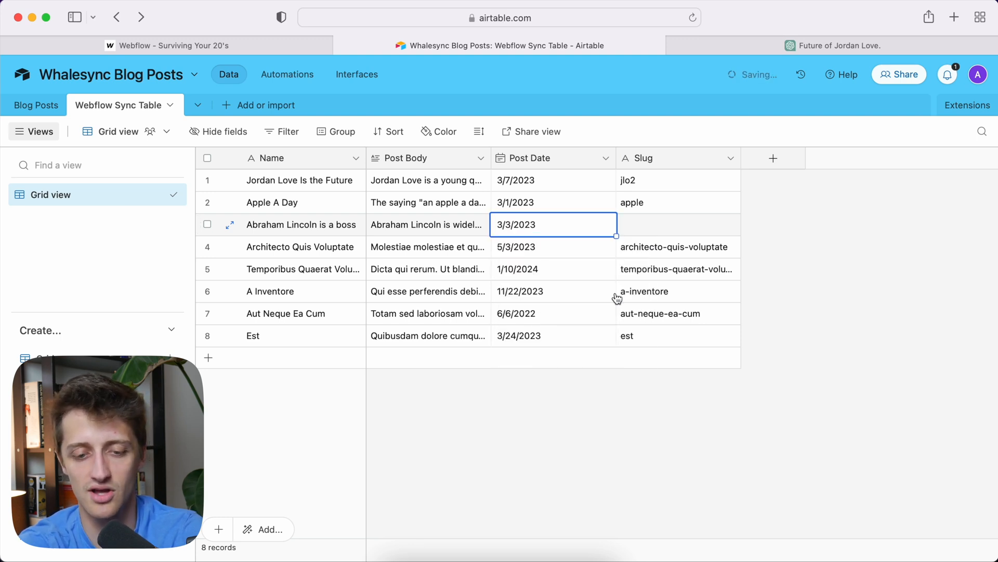
text(abra)
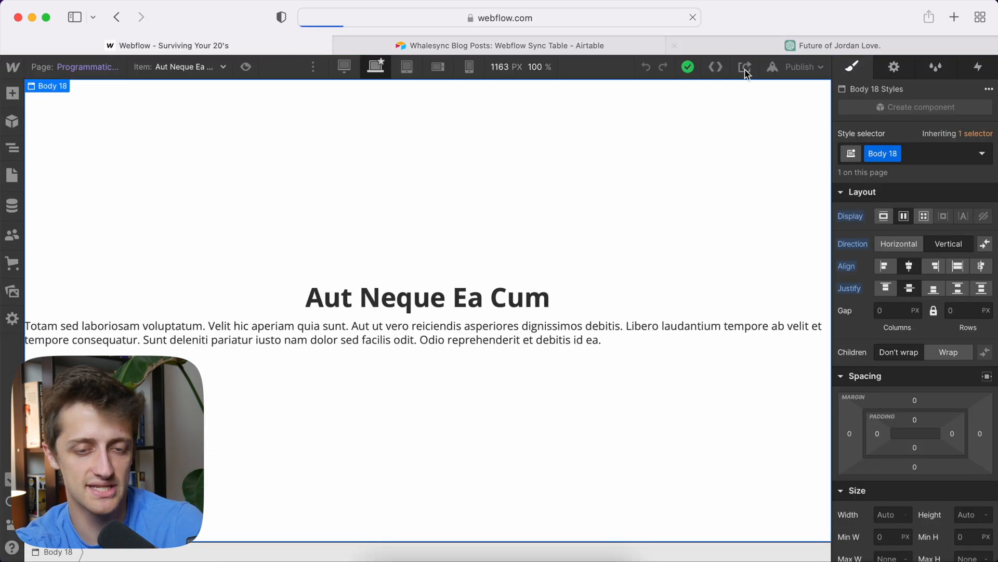
Confirm the CMS collection lists the Jordan Love, Apple A Day and Abraham Lincoln posts.
click(745, 67)
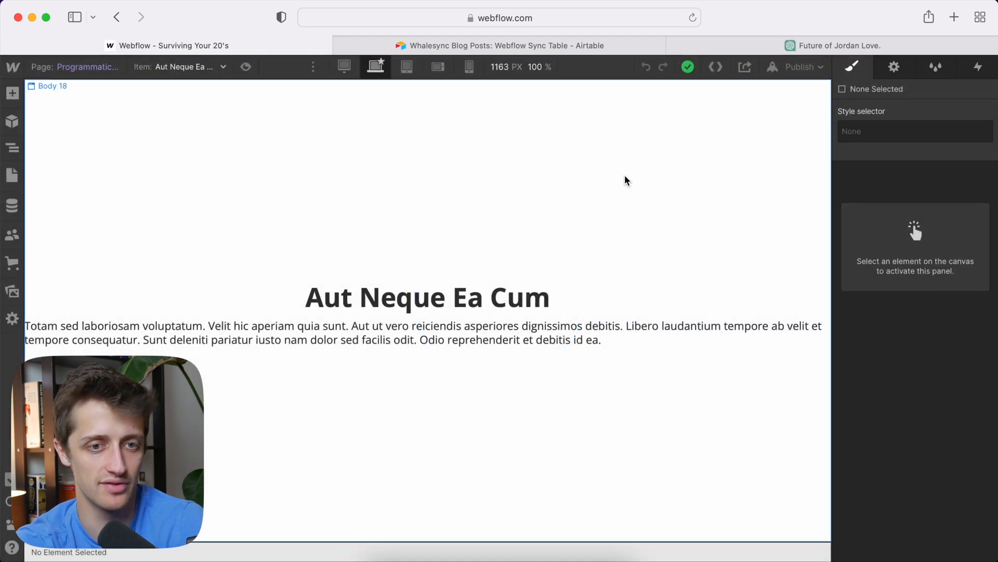
mouse_move(29, 133)
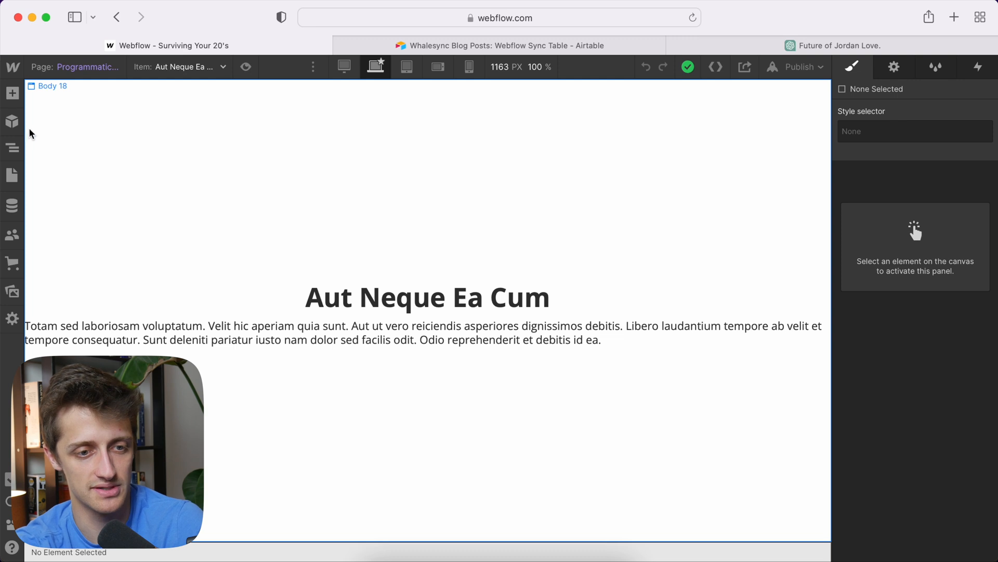
click(12, 205)
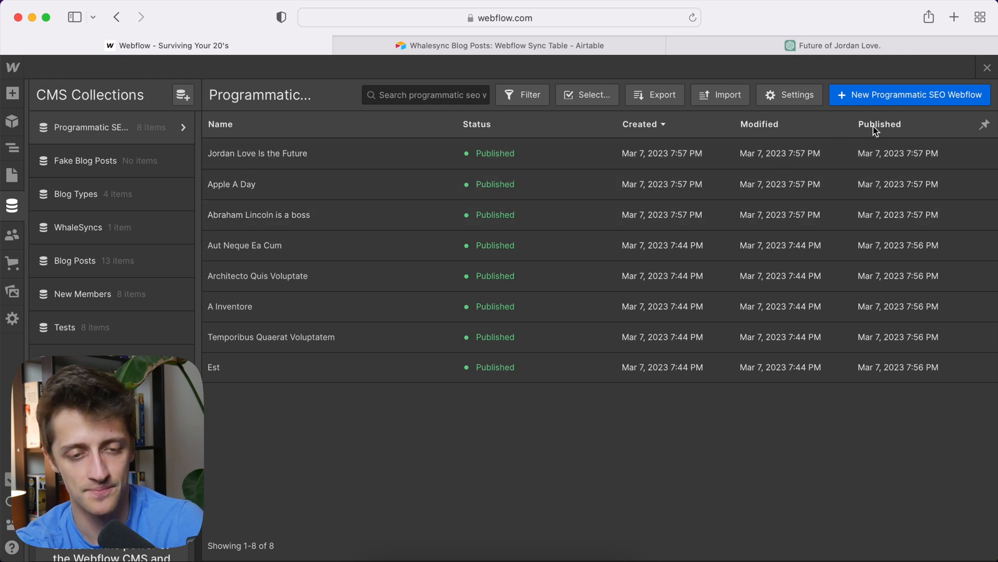
click(244, 245)
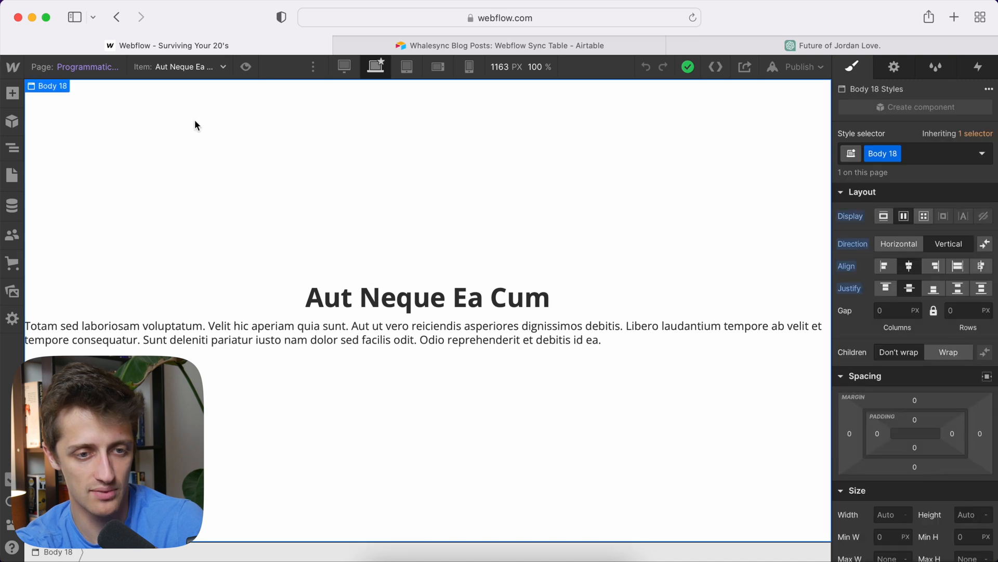
Preview 'Jordan Love Is the Future' on the template page and inspect its post body.
click(178, 66)
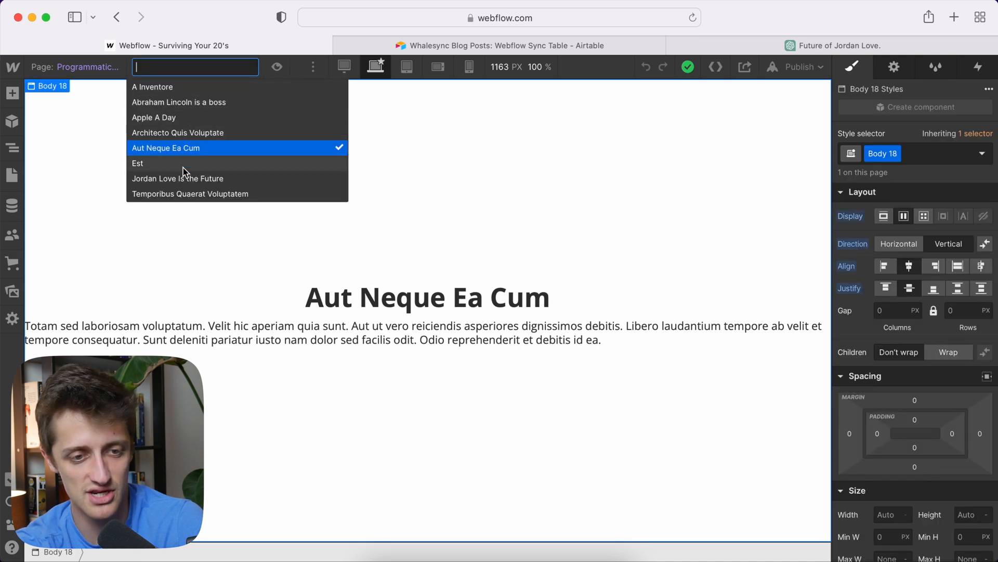
click(178, 179)
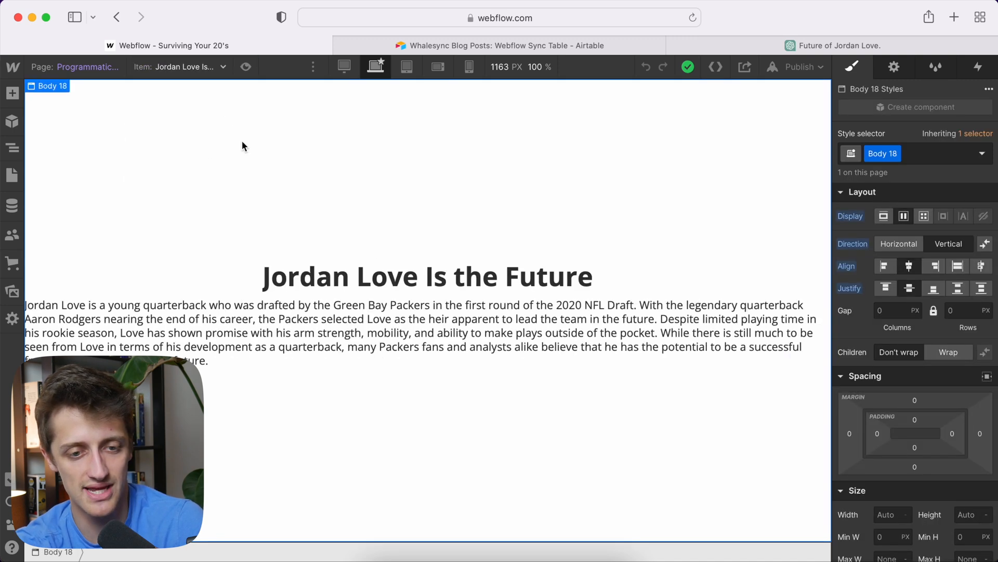
click(338, 321)
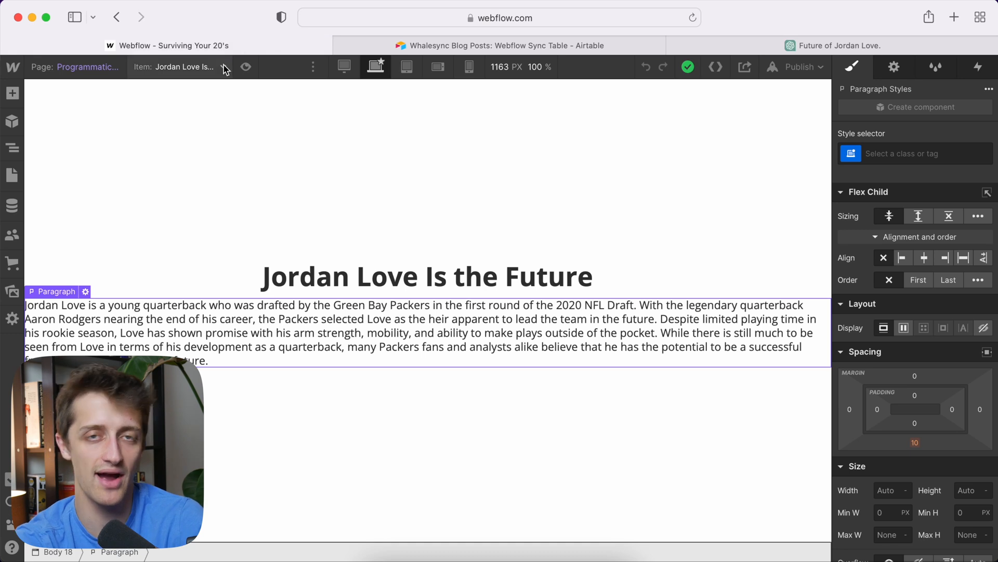
click(225, 67)
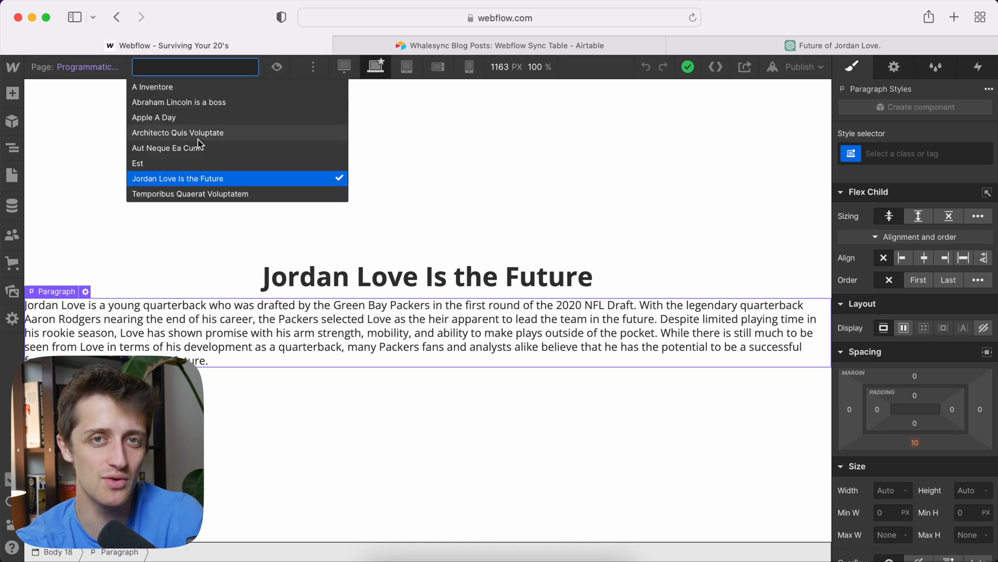